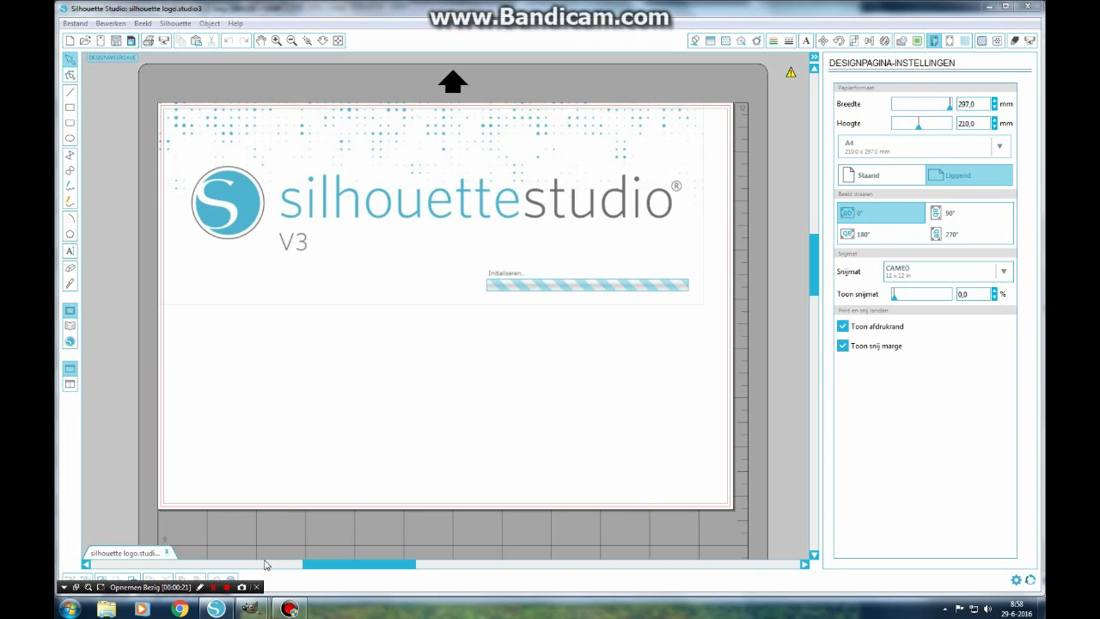
mouse_move(440, 325)
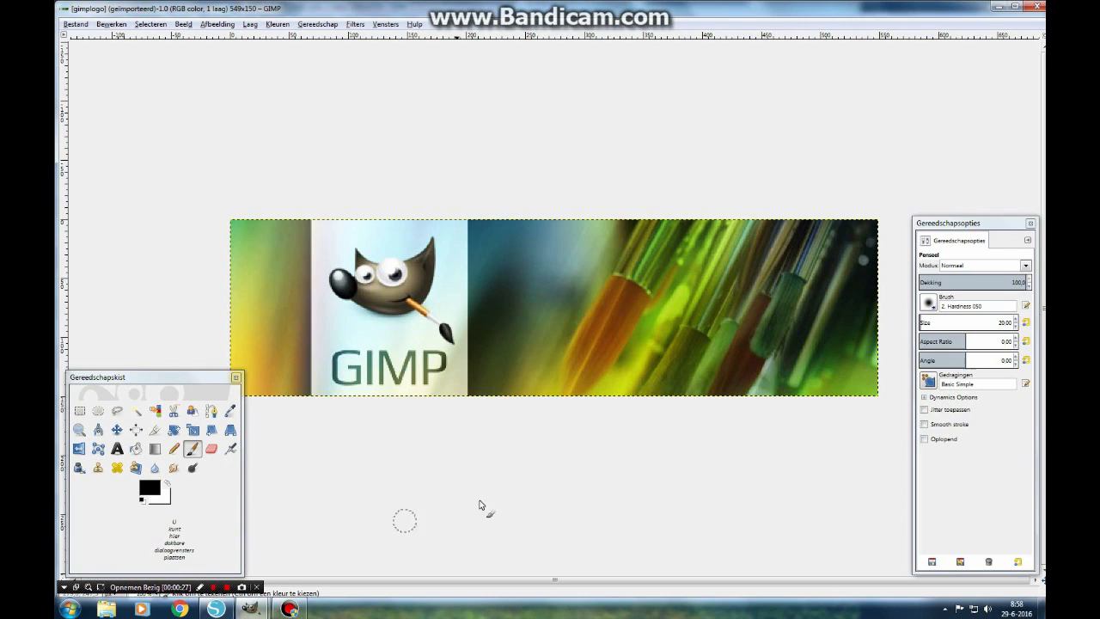
mouse_move(490, 499)
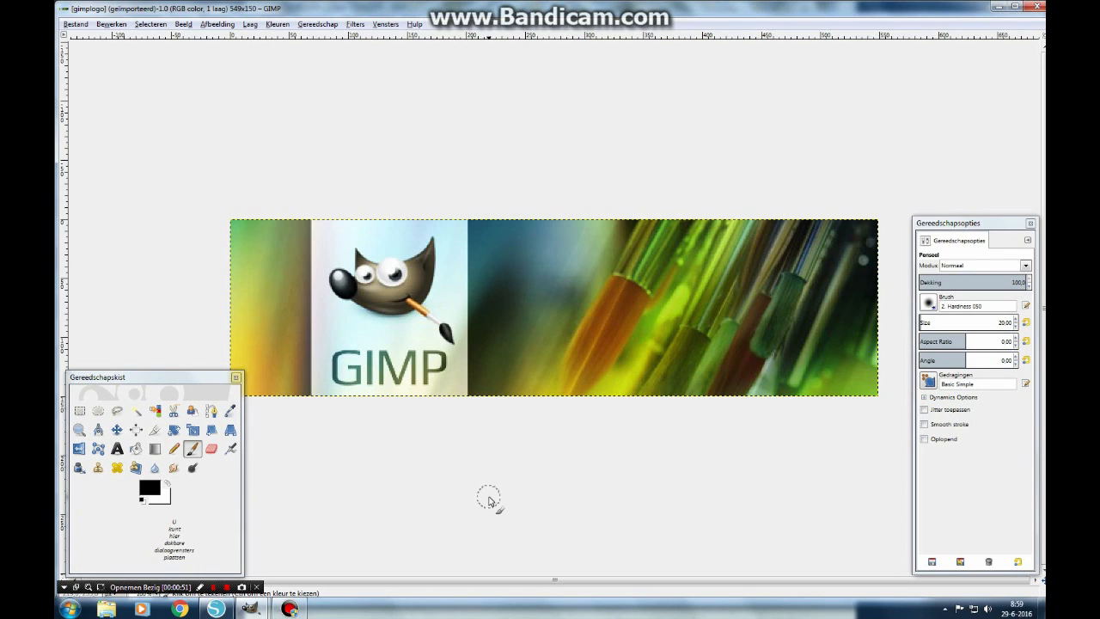
mouse_move(817, 189)
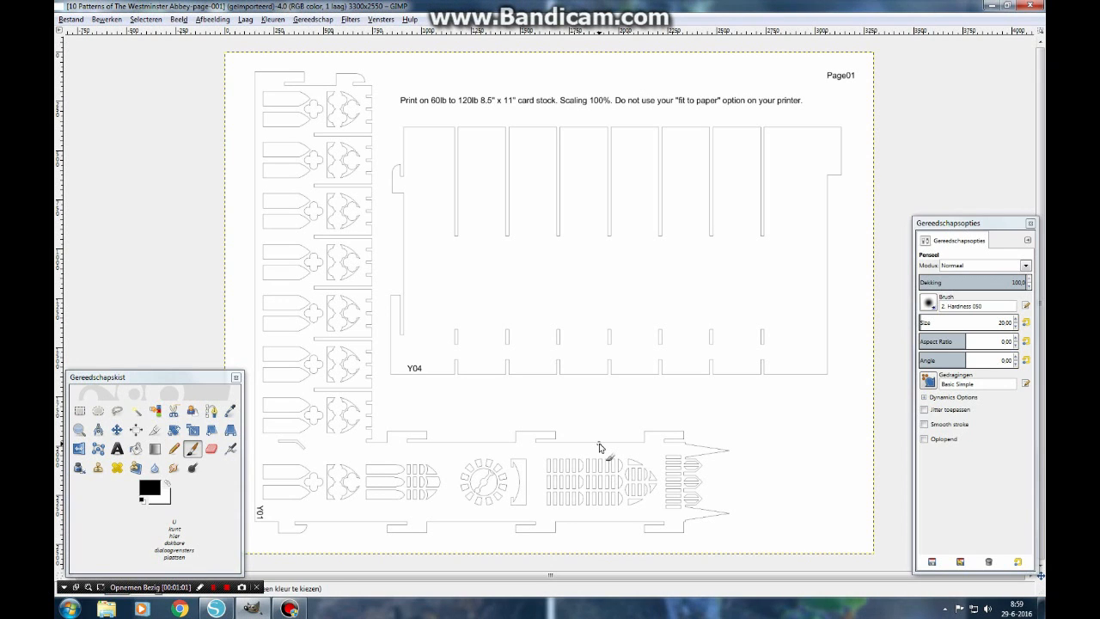
mouse_move(598, 426)
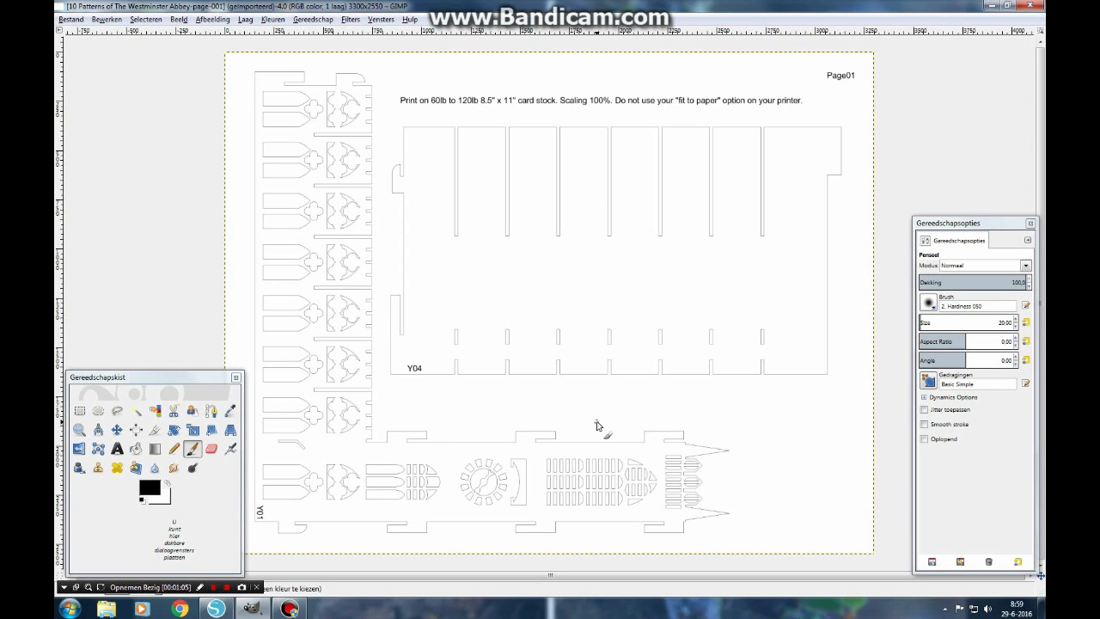
mouse_move(446, 206)
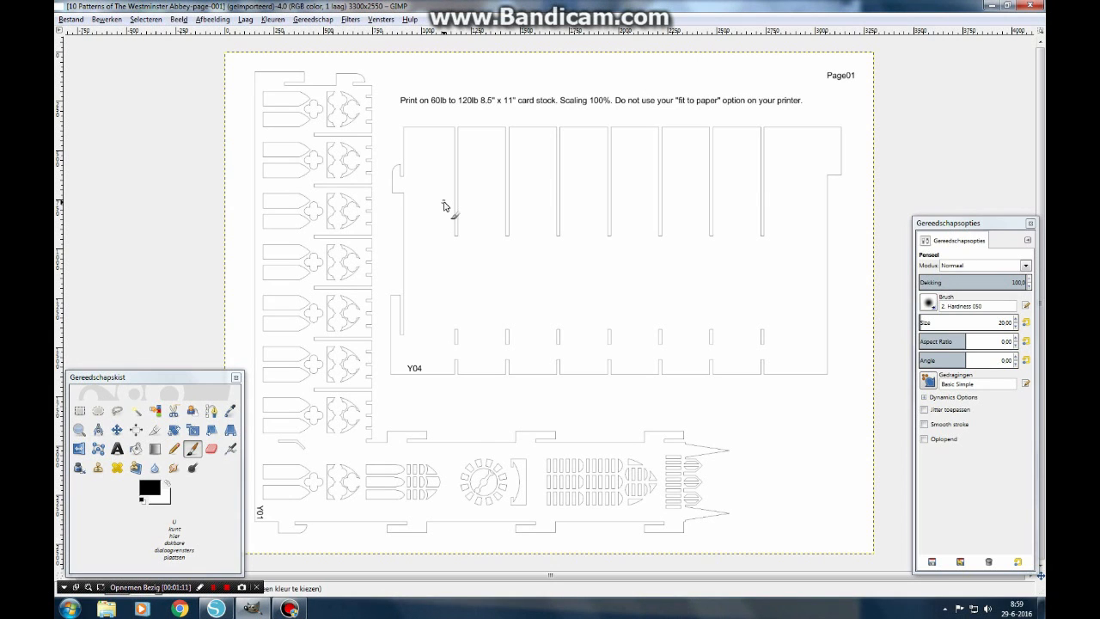
mouse_move(307, 276)
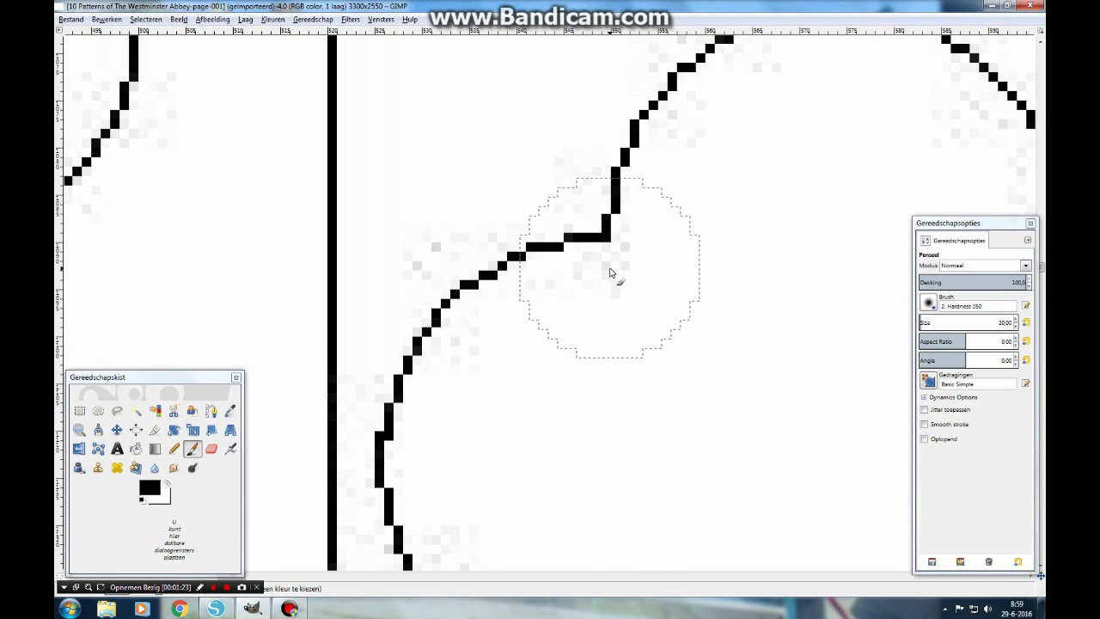
mouse_move(433, 267)
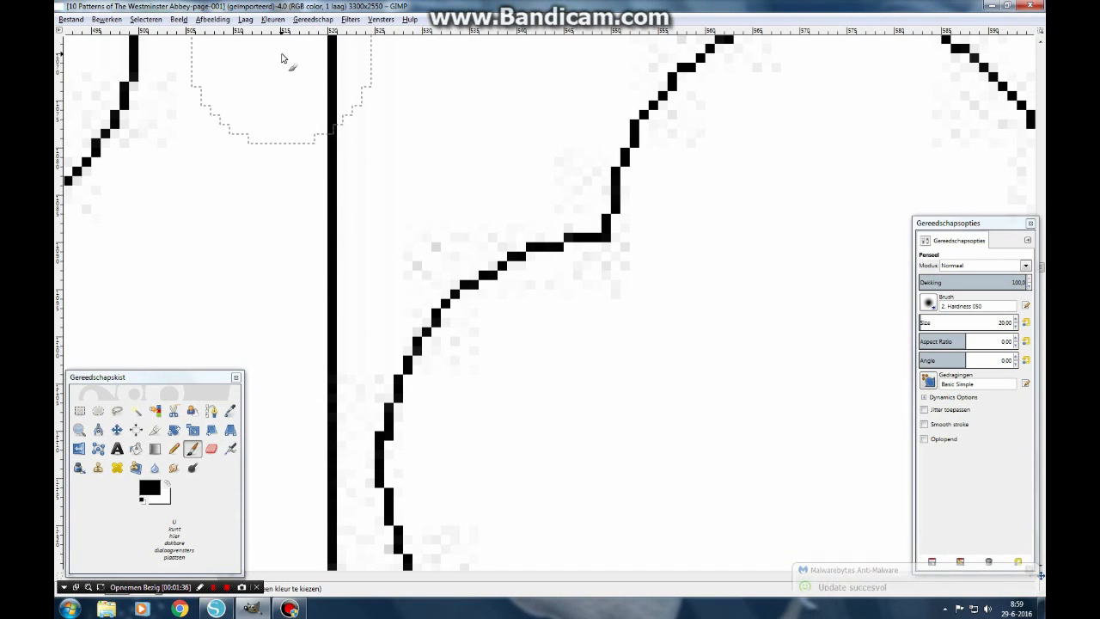
Apply a Colors threshold at about 130 so the grey edge pixels become pure black and white
left_click(271, 19)
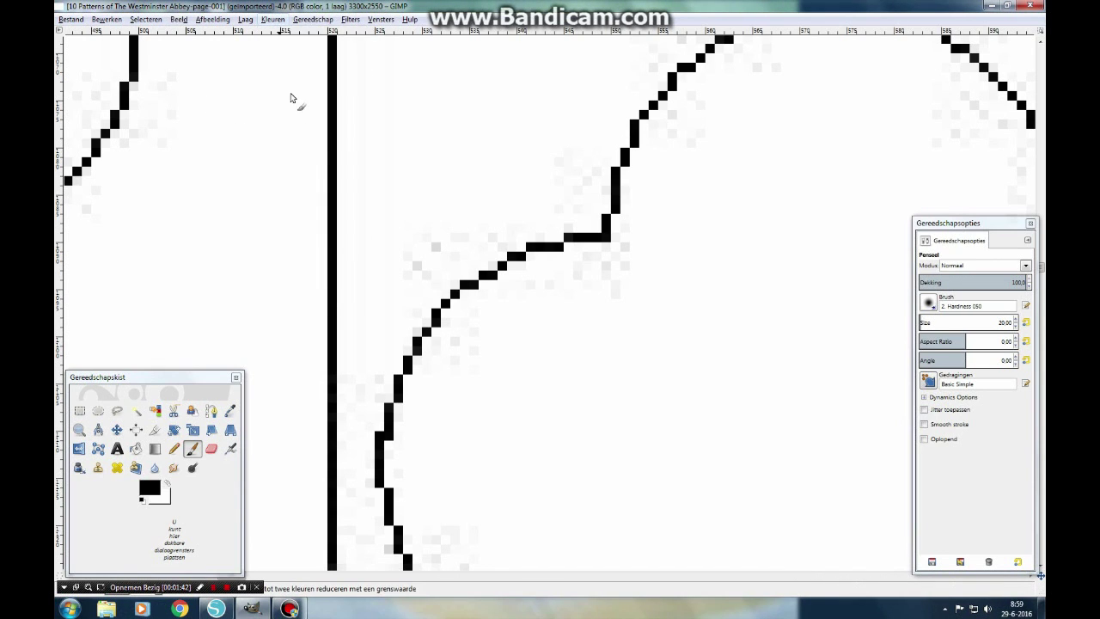
mouse_move(409, 208)
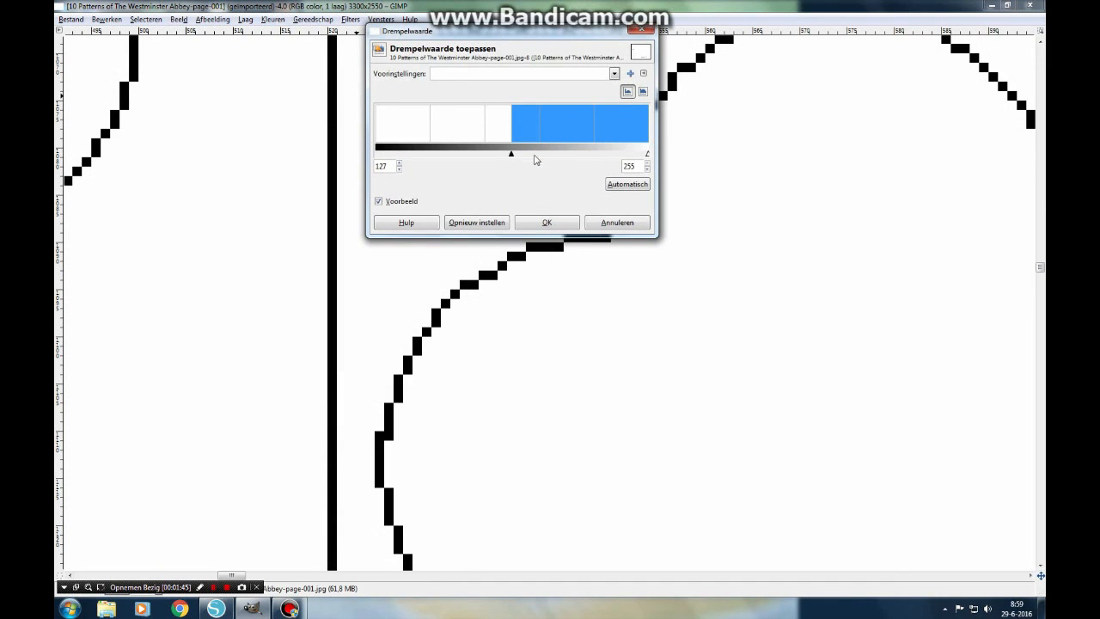
mouse_move(512, 284)
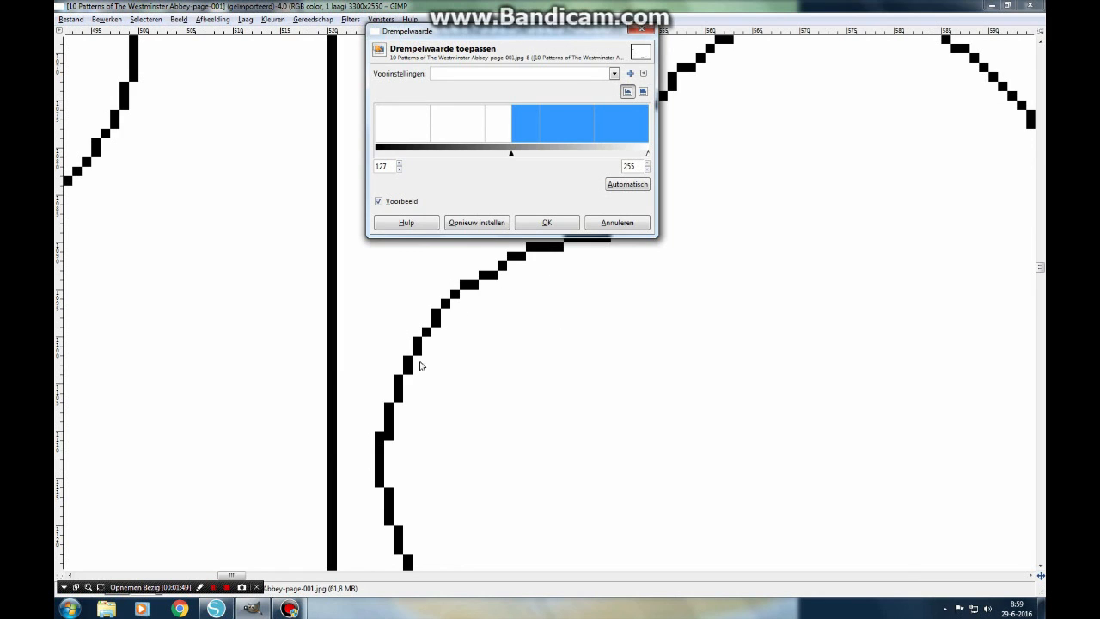
mouse_move(549, 297)
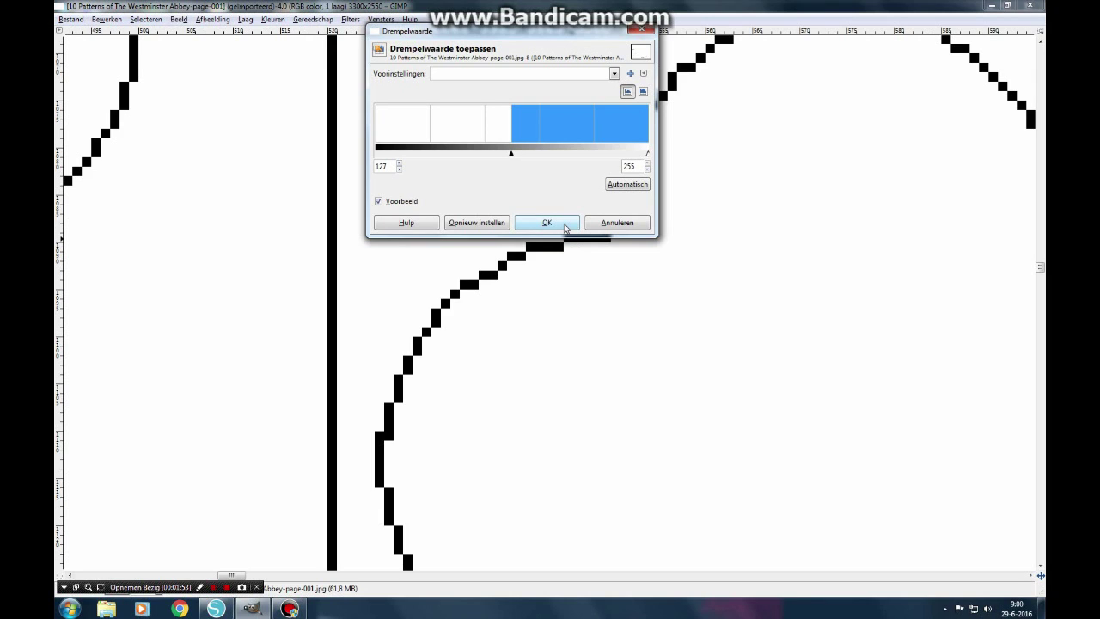
mouse_move(509, 158)
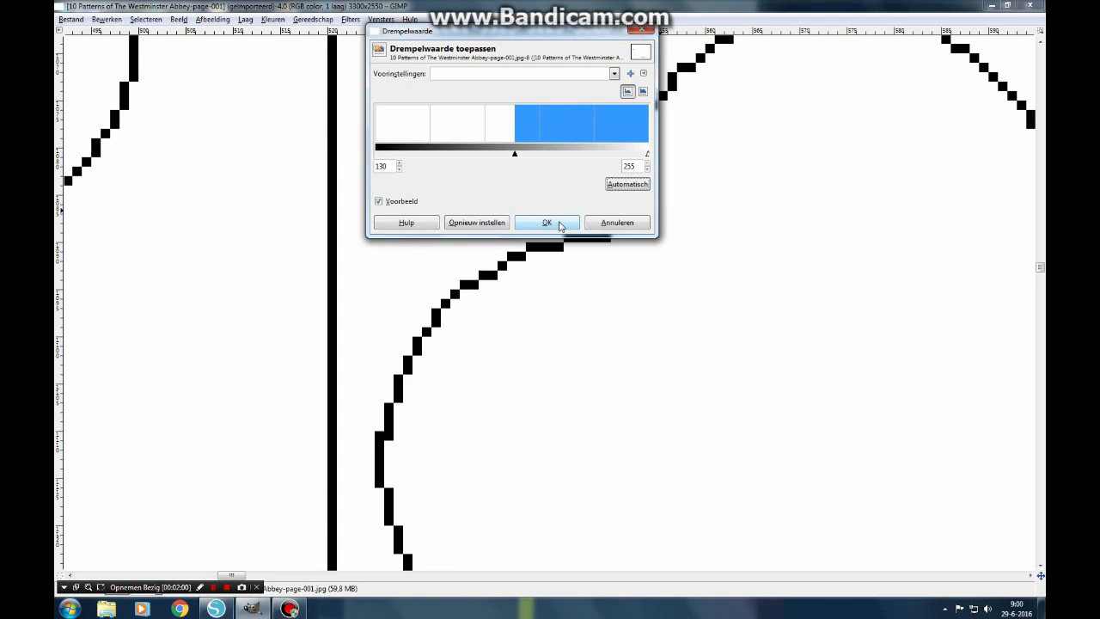
left_click(547, 223)
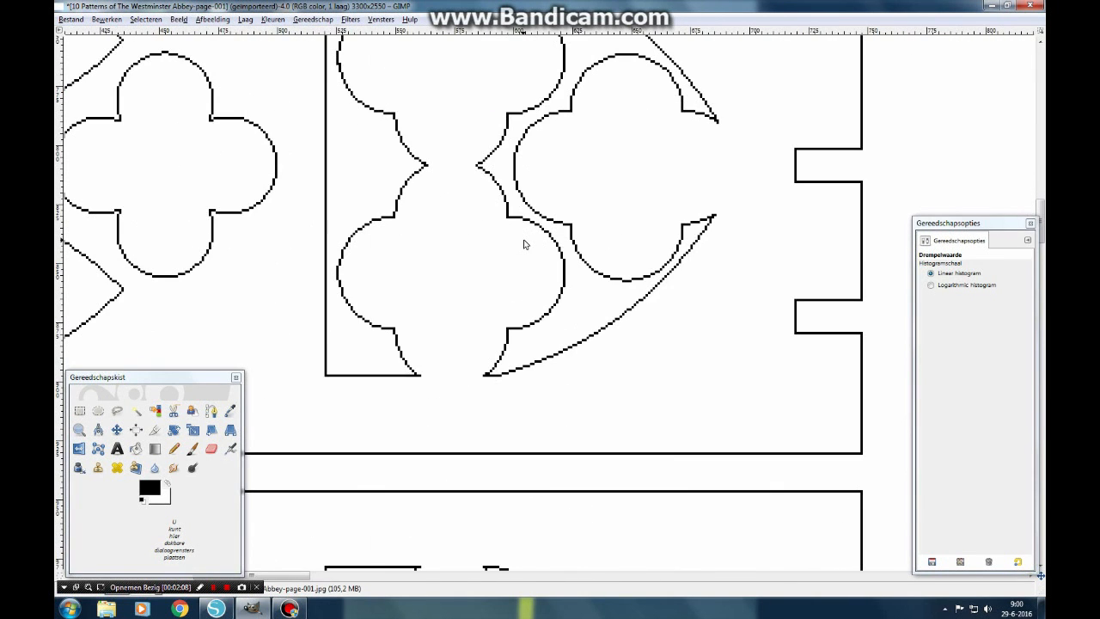
mouse_move(525, 261)
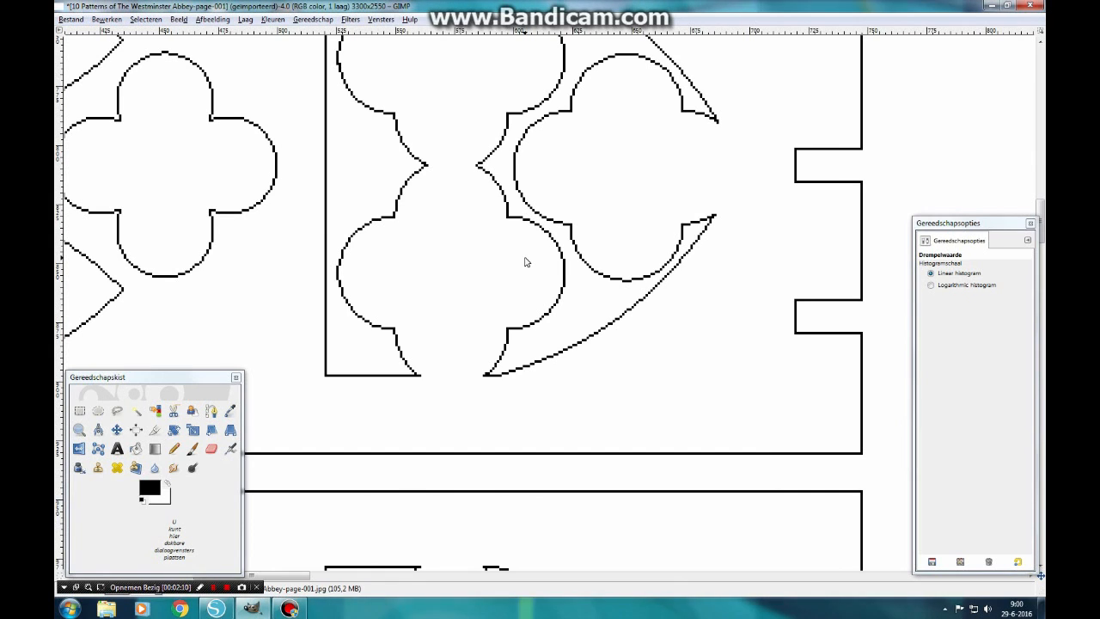
Zoom out until the black-outlined quatrefoil and arch shapes fill the window
left_click(213, 587)
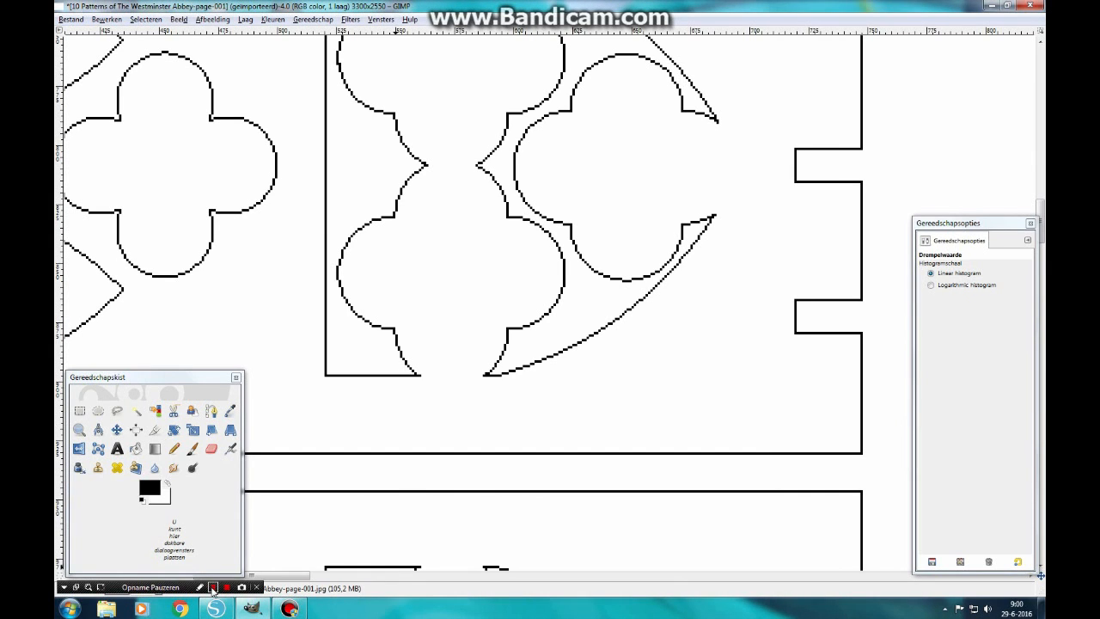
left_click(213, 588)
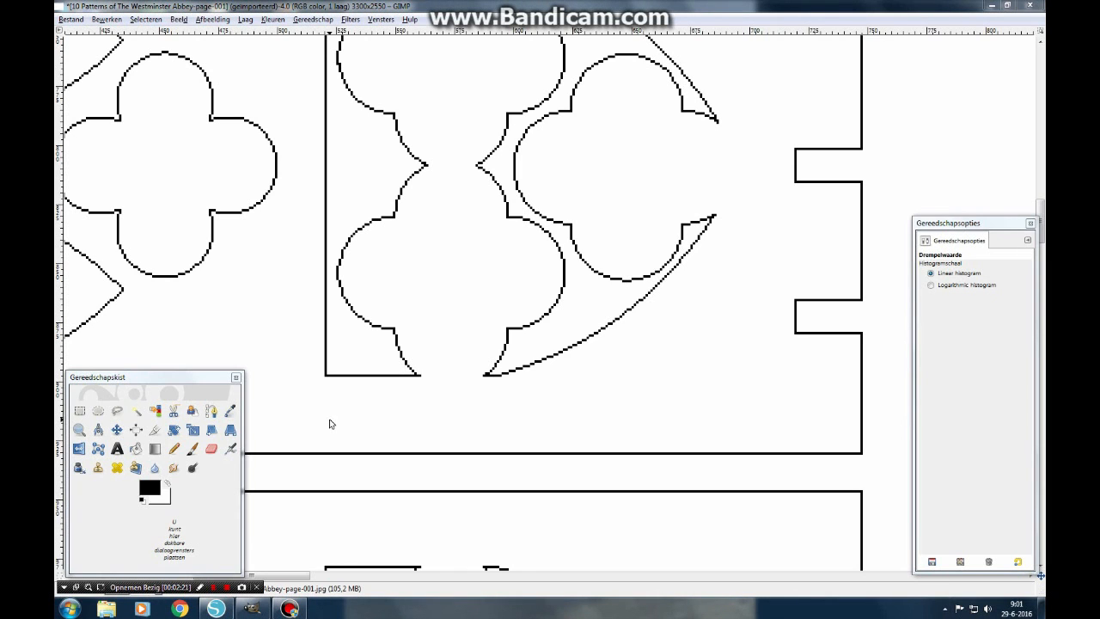
mouse_move(349, 399)
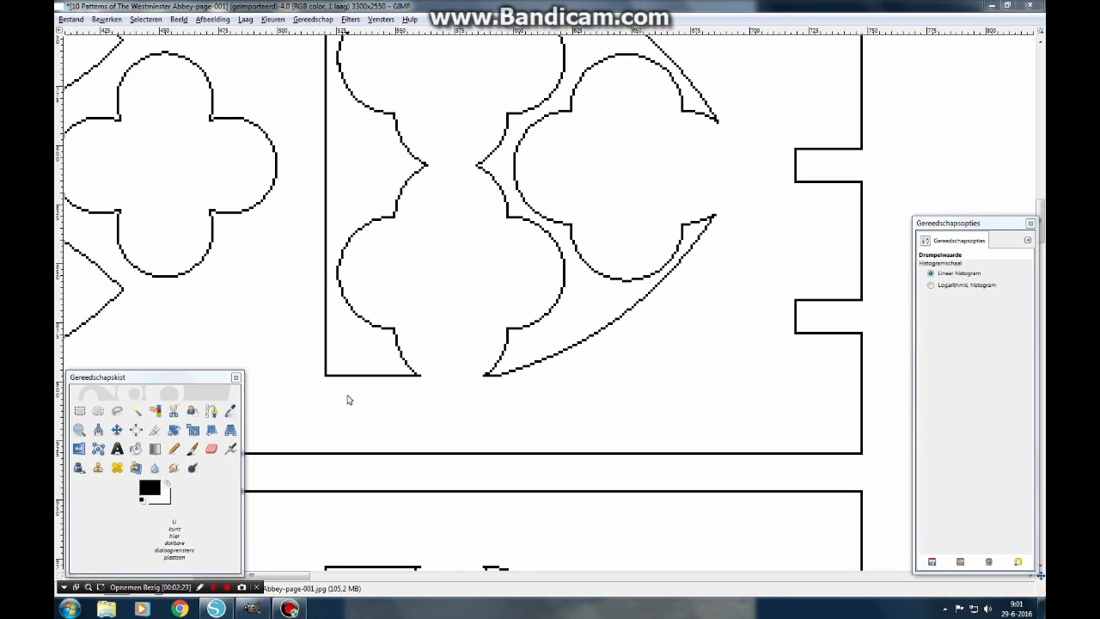
mouse_move(374, 380)
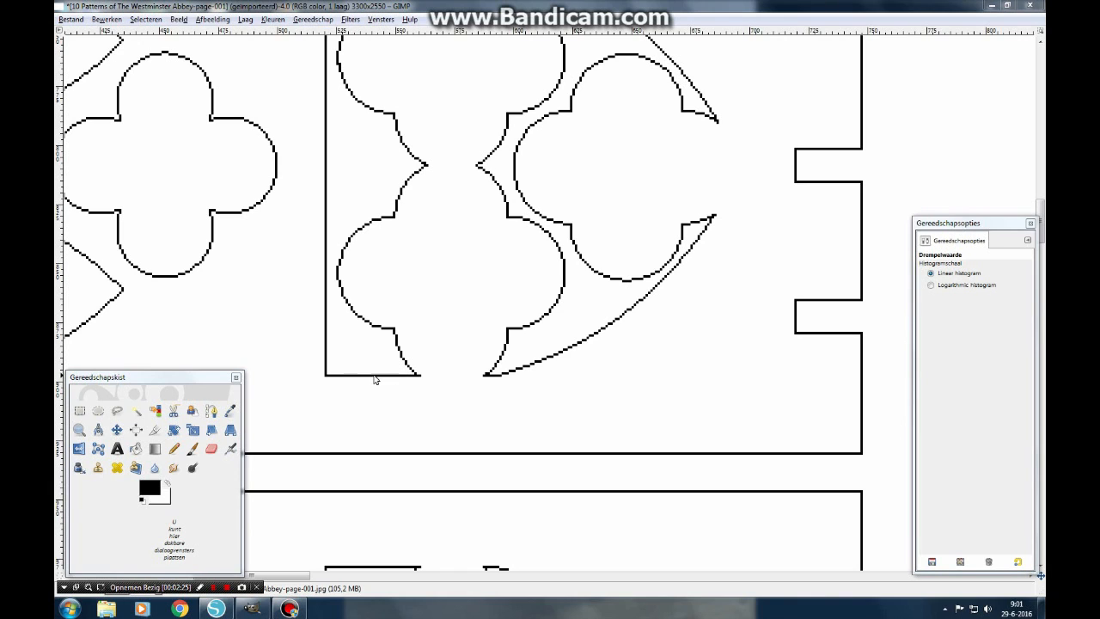
mouse_move(409, 395)
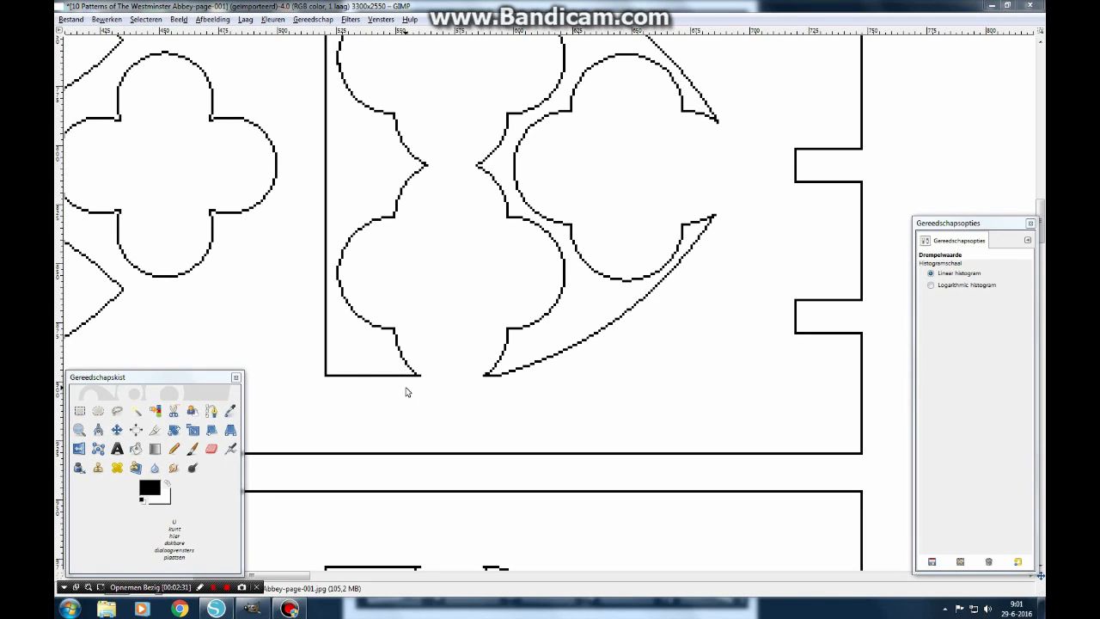
mouse_move(382, 399)
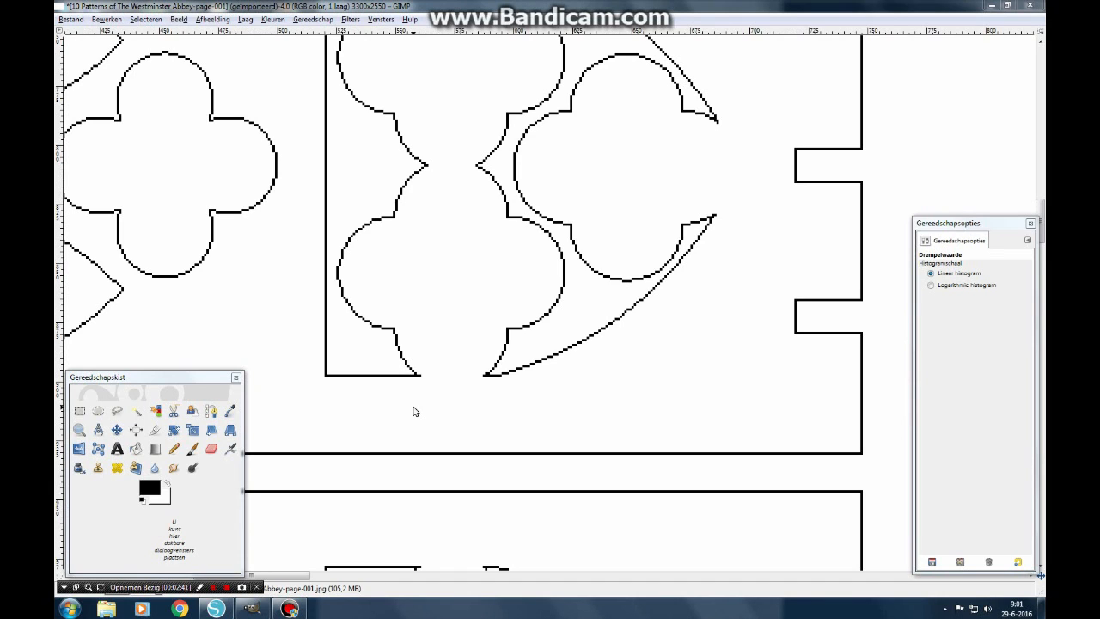
mouse_move(254, 500)
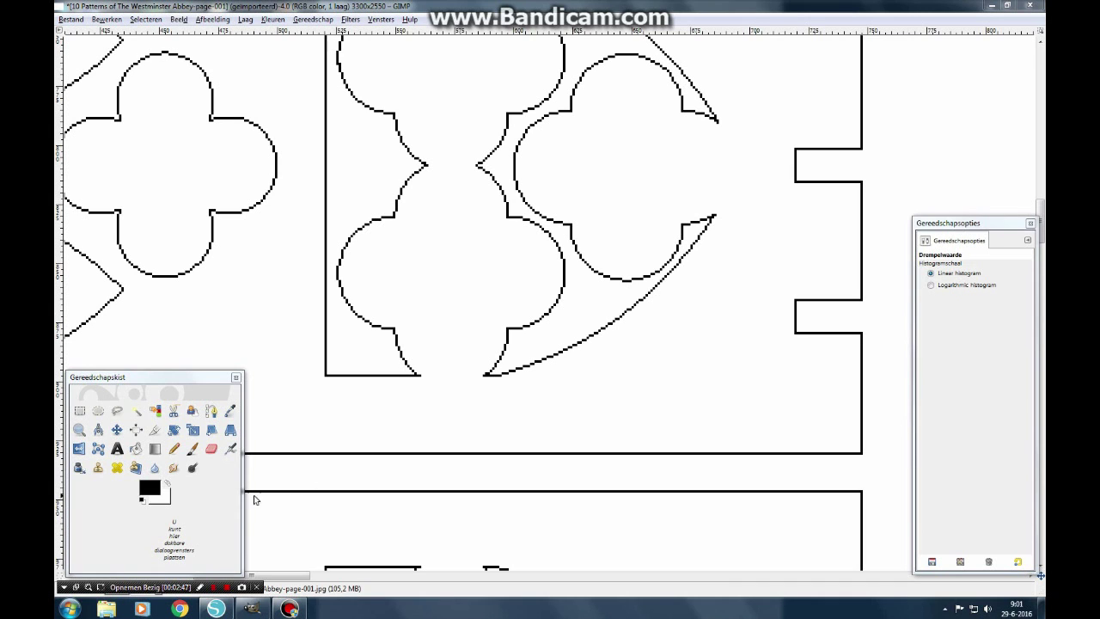
mouse_move(138, 449)
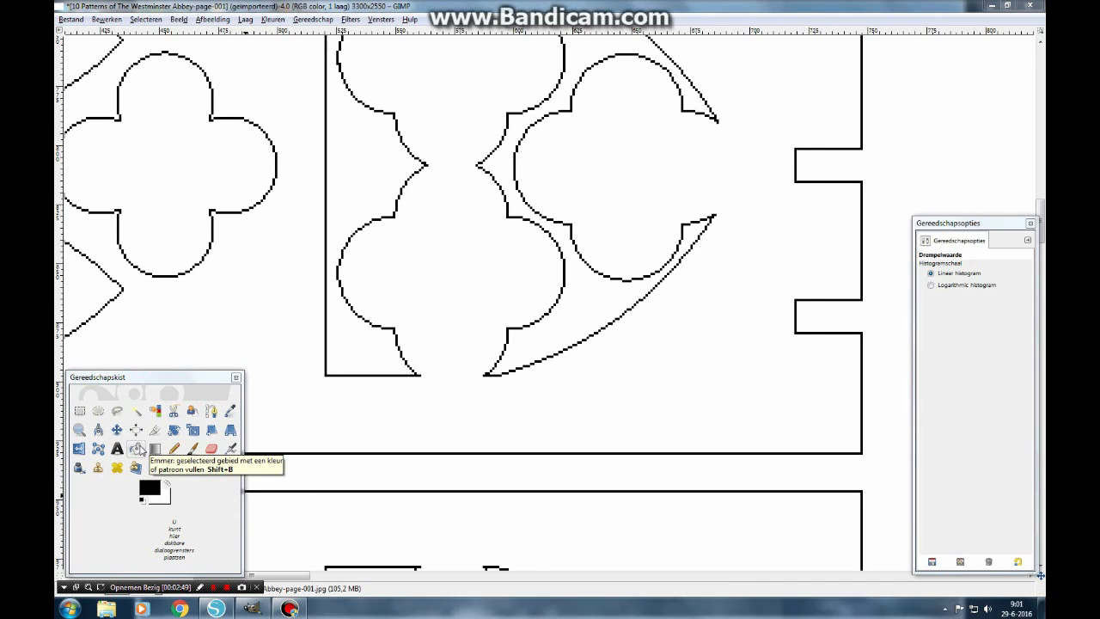
Bucket-fill the top arch, its quatrefoils and openings black, then restore the page background to white
left_click(136, 447)
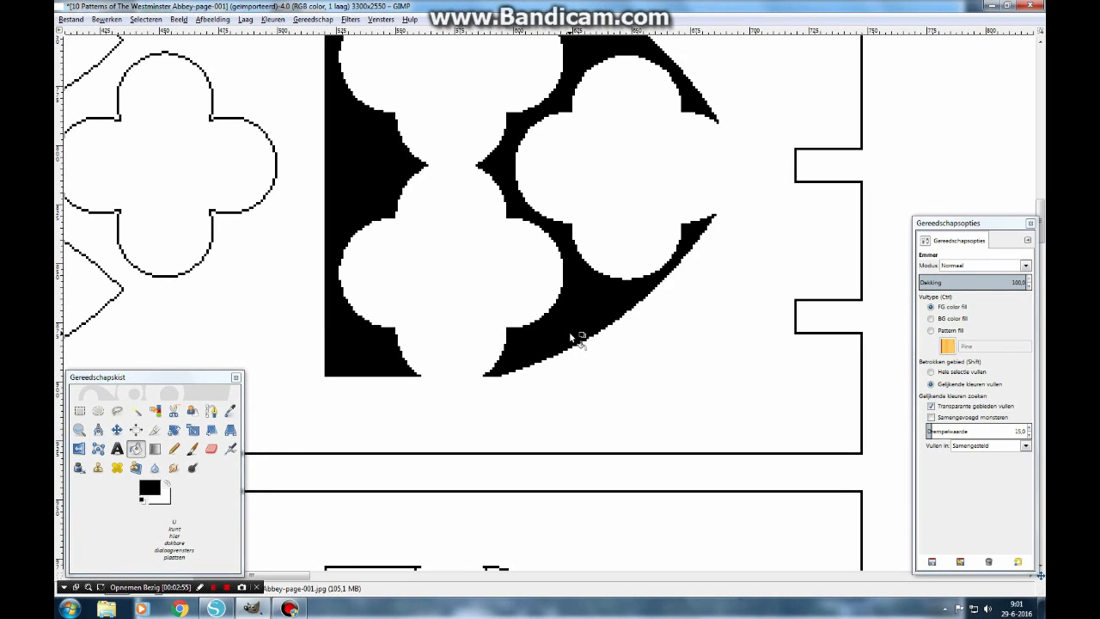
mouse_move(481, 220)
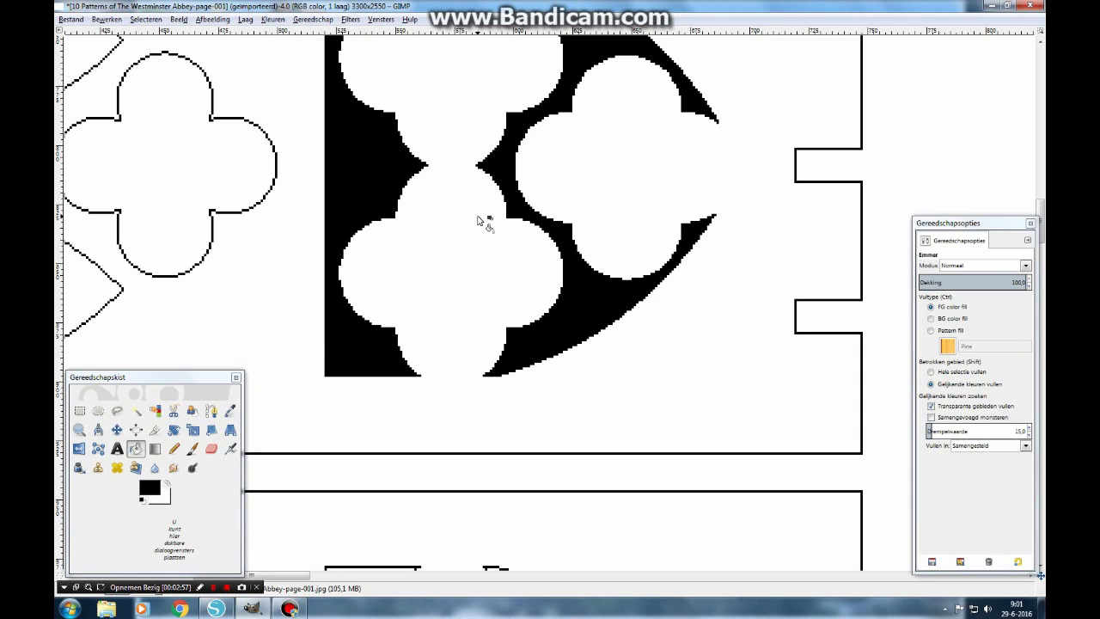
mouse_move(697, 100)
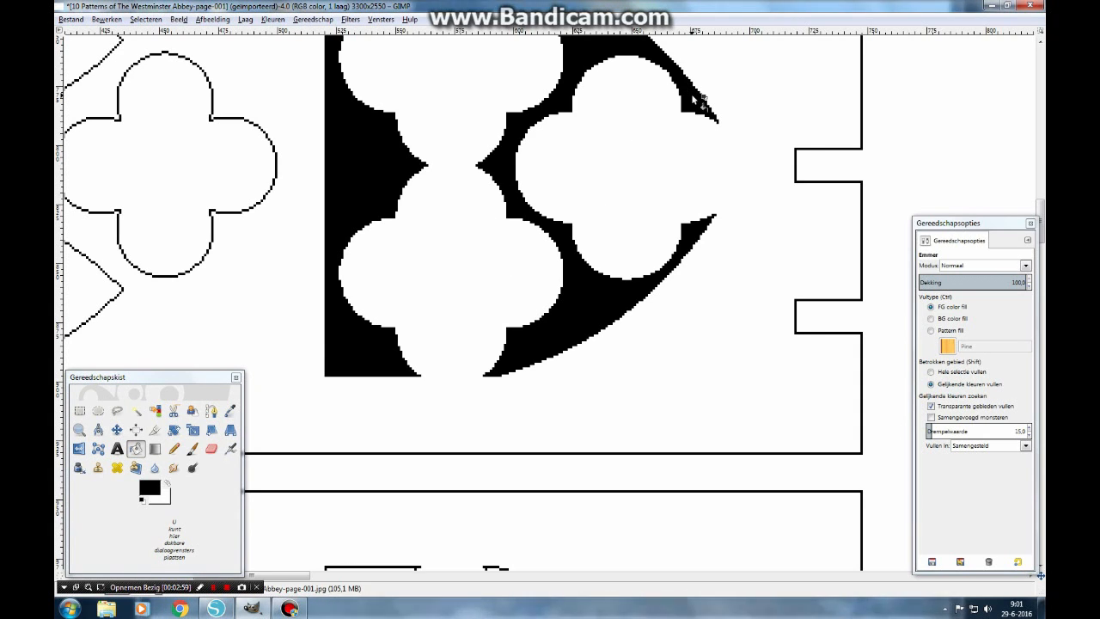
mouse_move(714, 220)
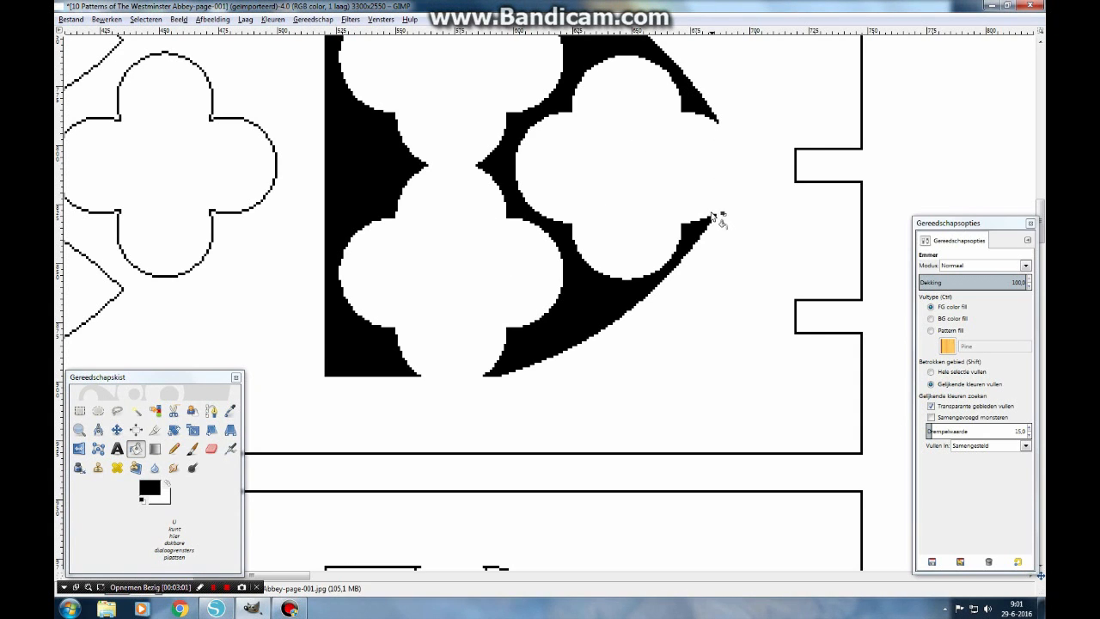
mouse_move(490, 227)
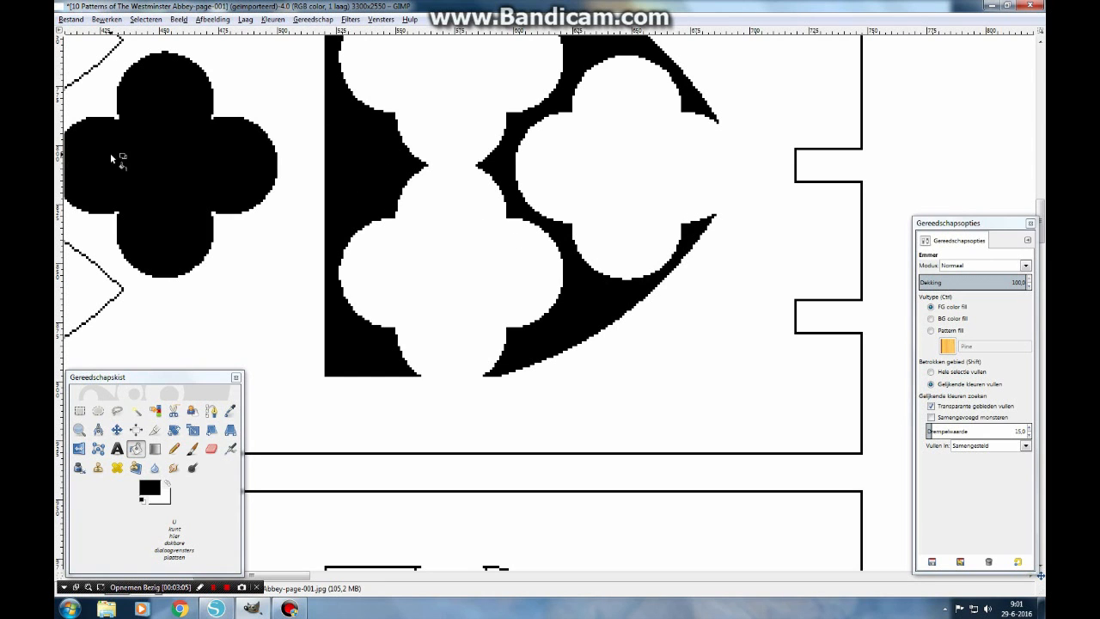
left_click(490, 172)
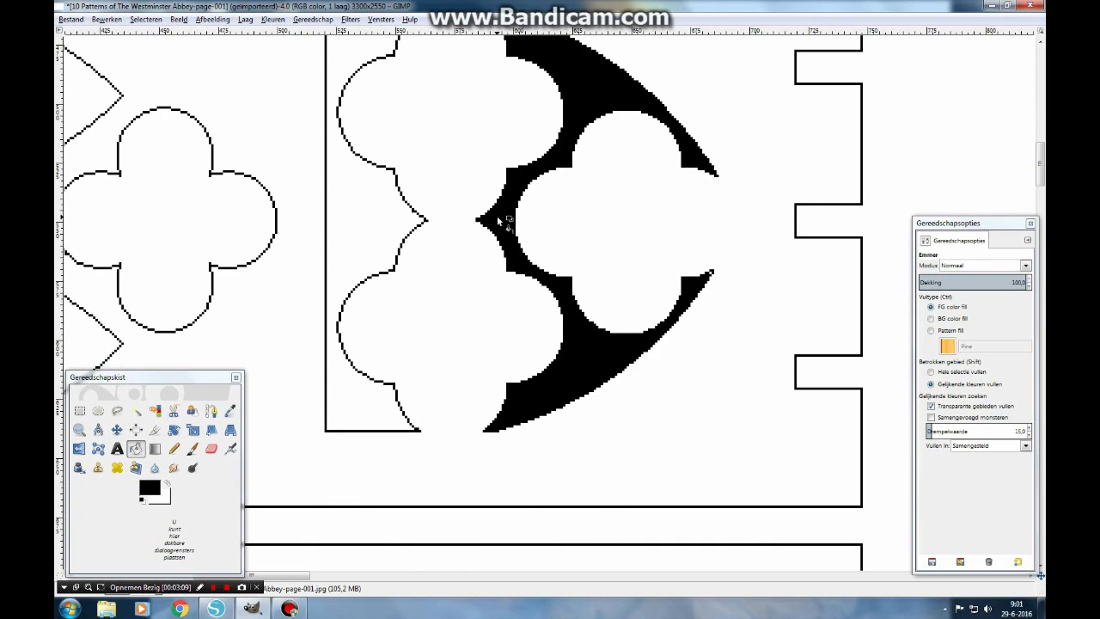
left_click(168, 244)
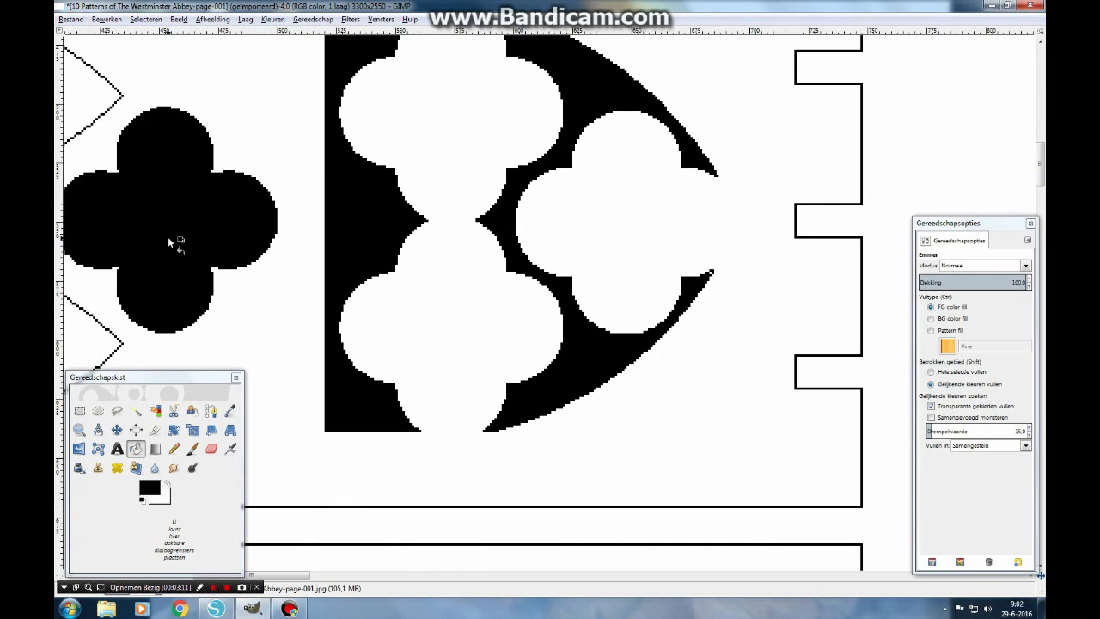
left_click(455, 282)
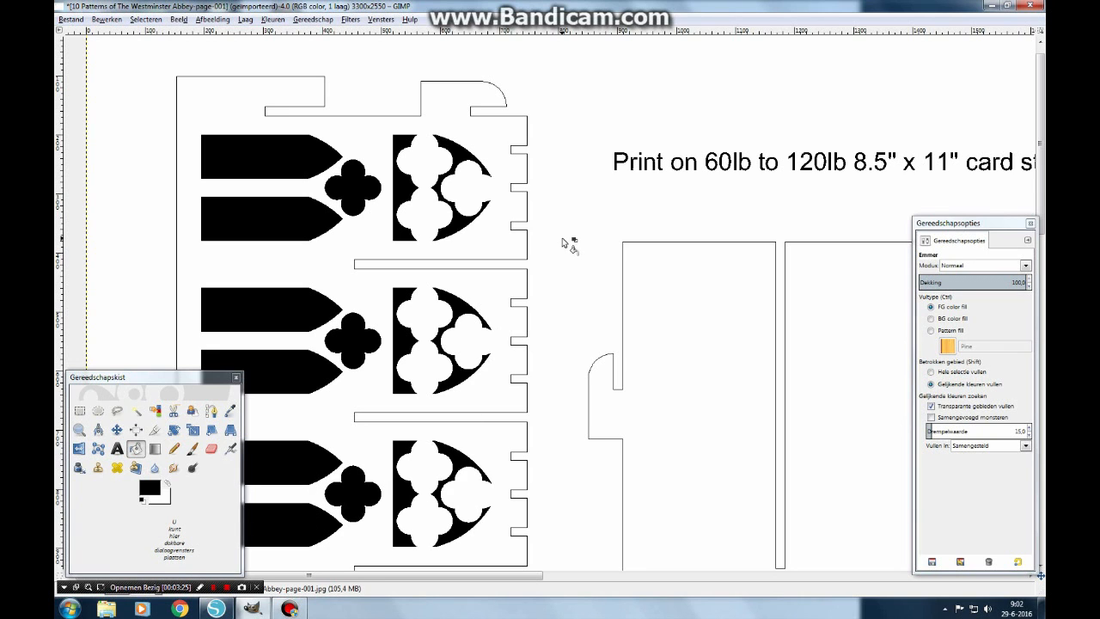
left_click(564, 244)
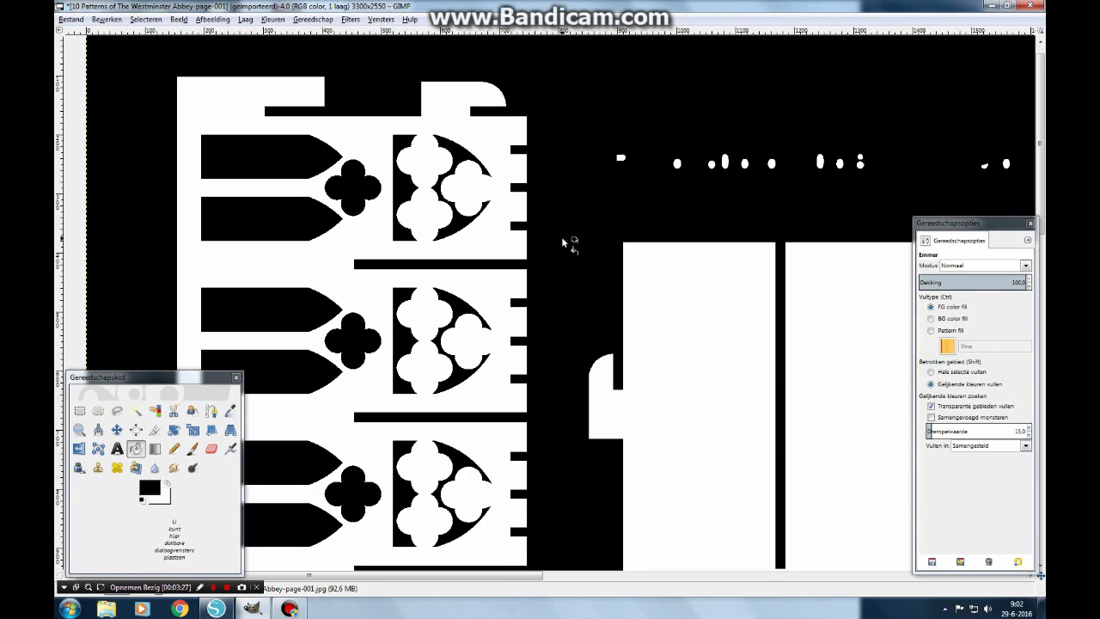
scroll("down", 3)
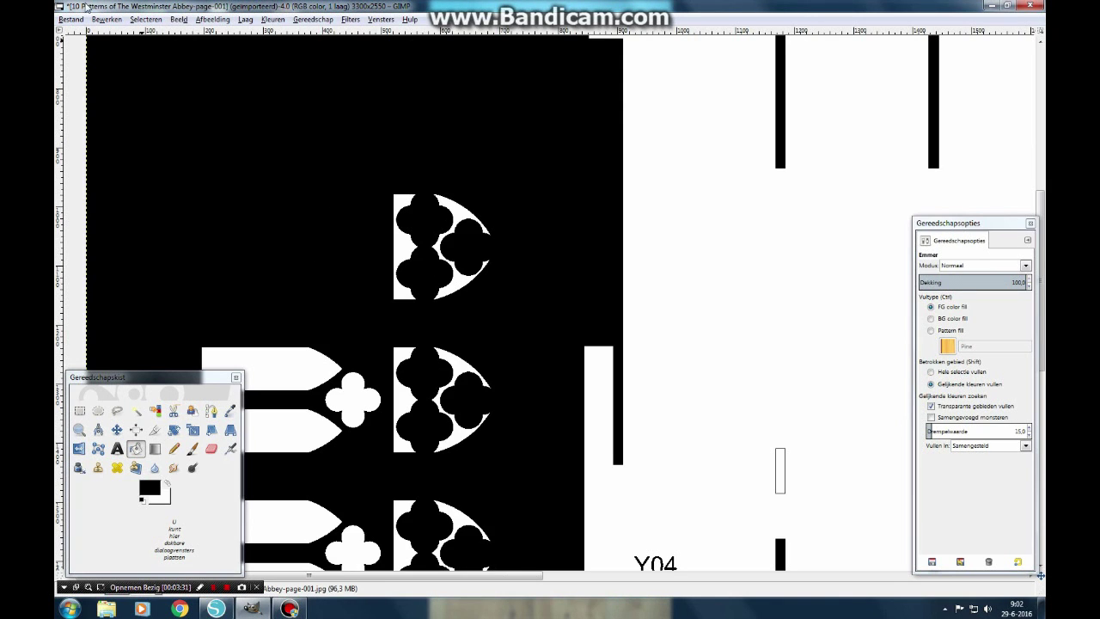
left_click(107, 19)
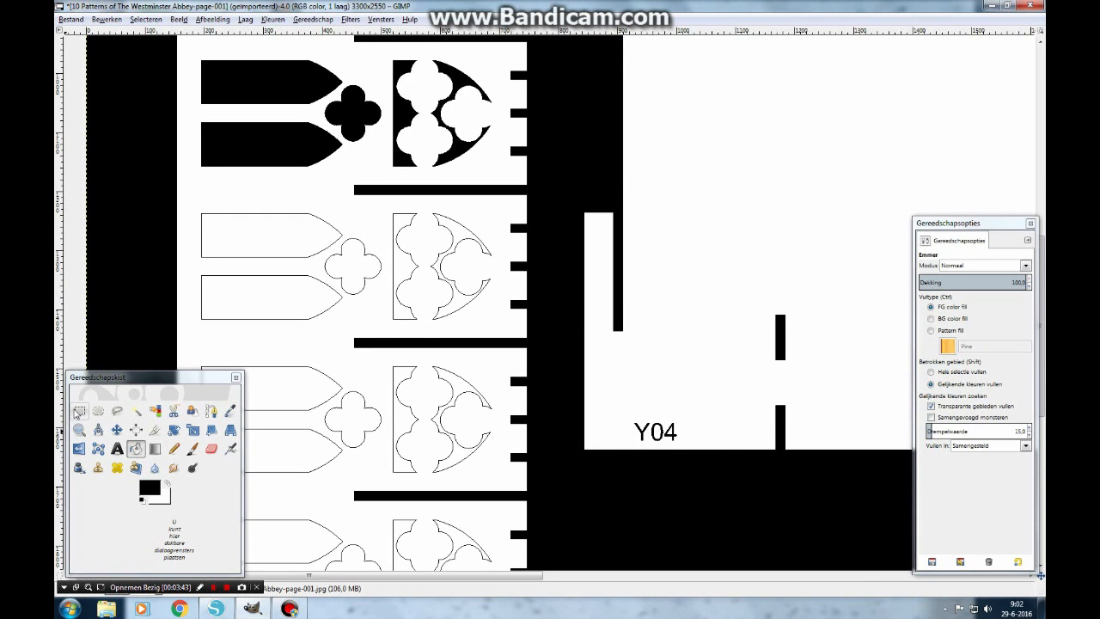
left_click(79, 409)
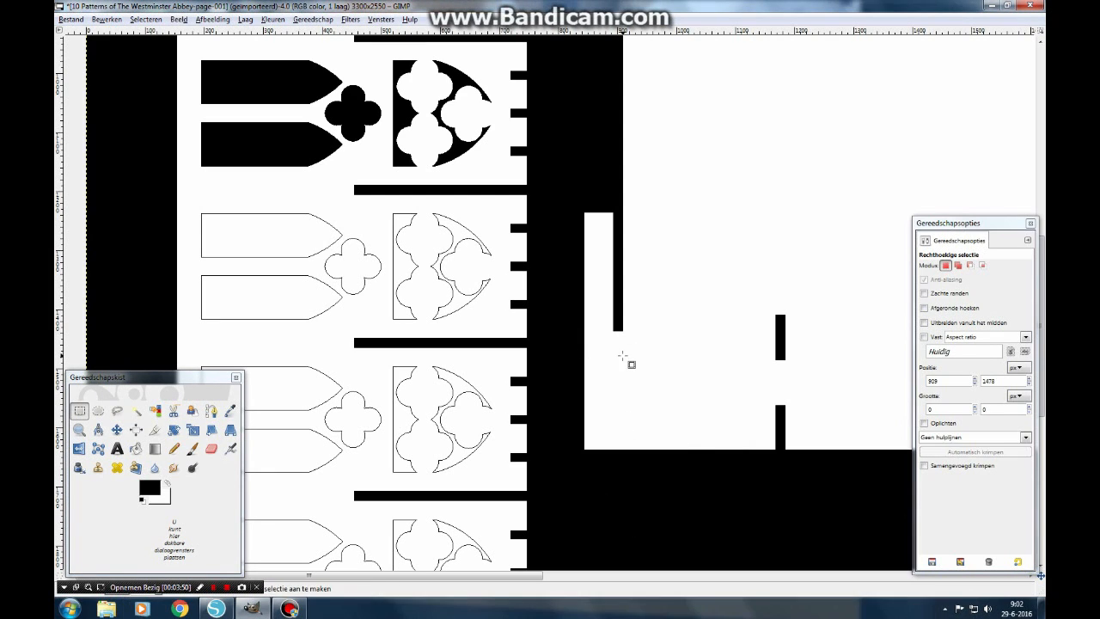
Invert the page so the background turns black and the pattern pieces show white
scroll("up", 3)
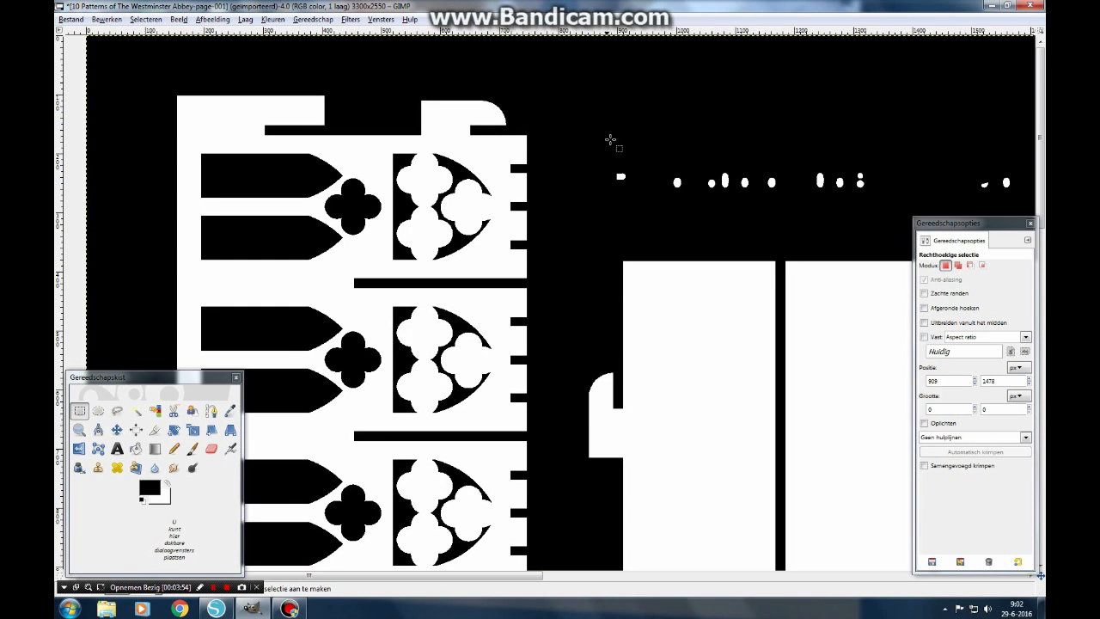
mouse_move(598, 253)
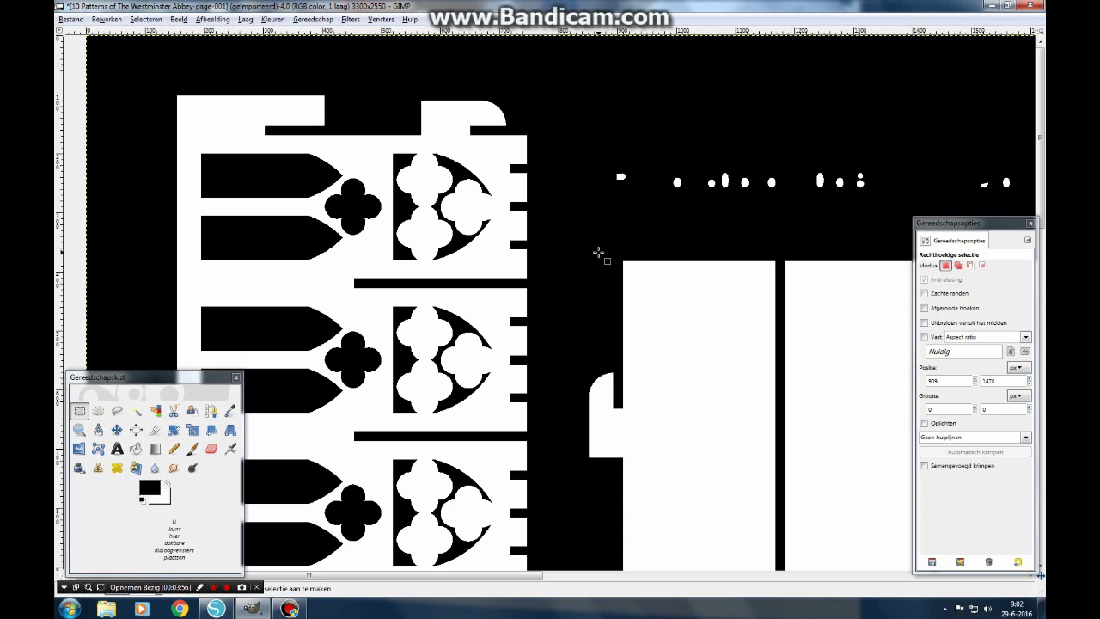
mouse_move(593, 288)
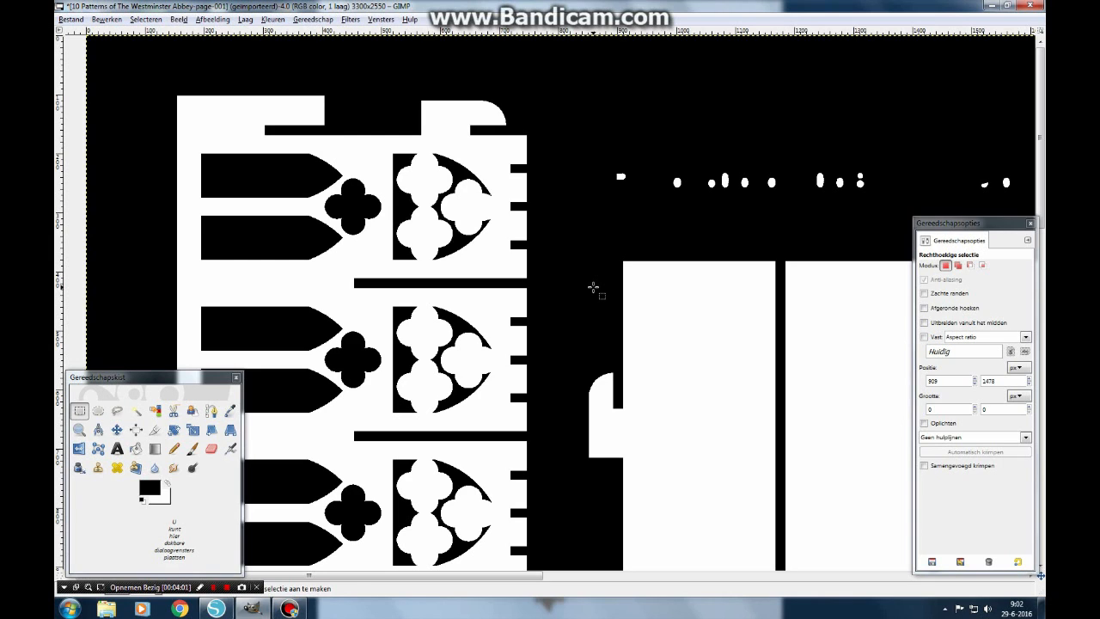
left_click(271, 19)
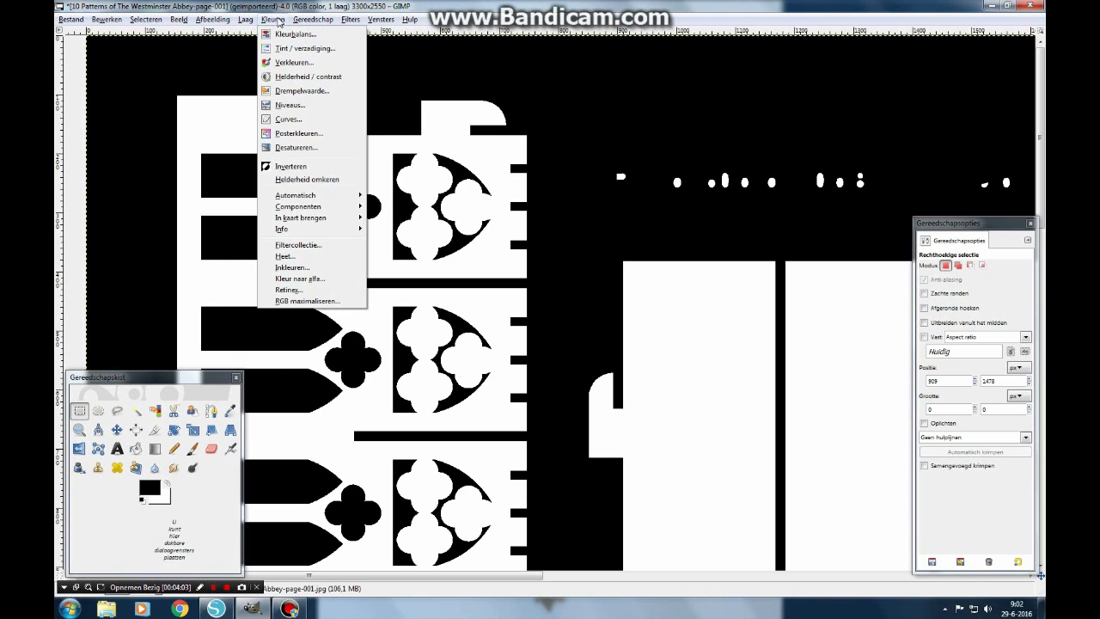
mouse_move(301, 91)
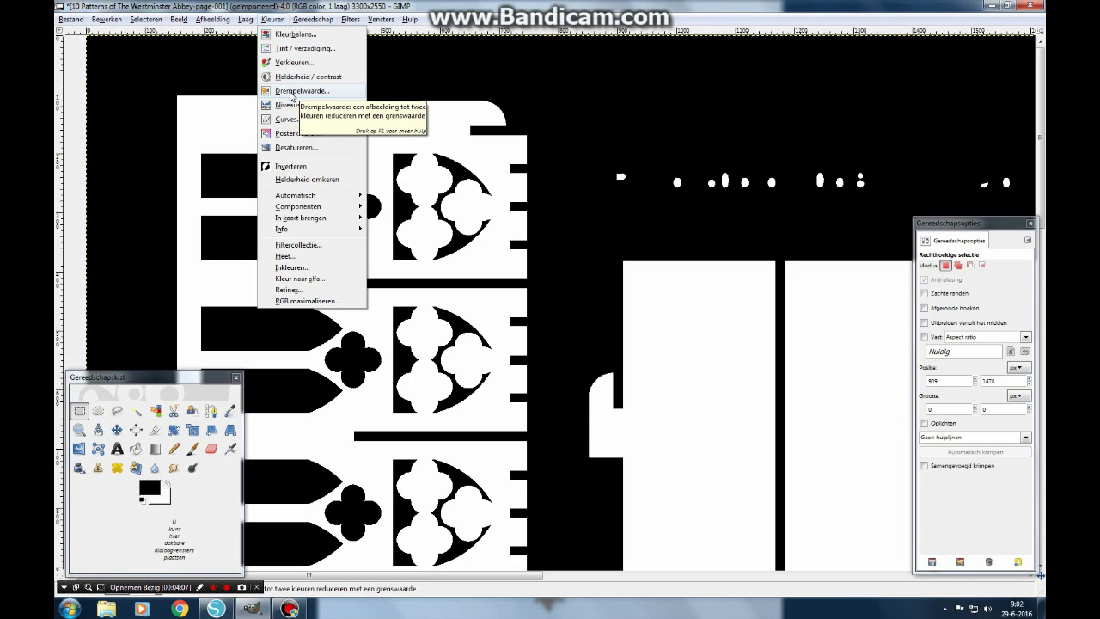
mouse_move(564, 262)
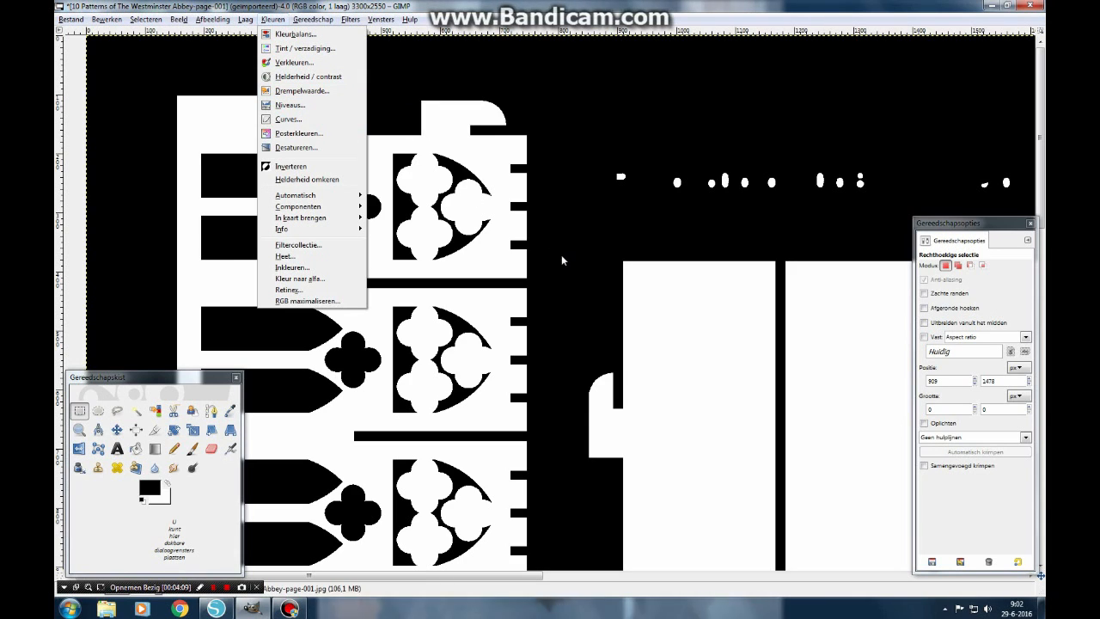
left_click(245, 19)
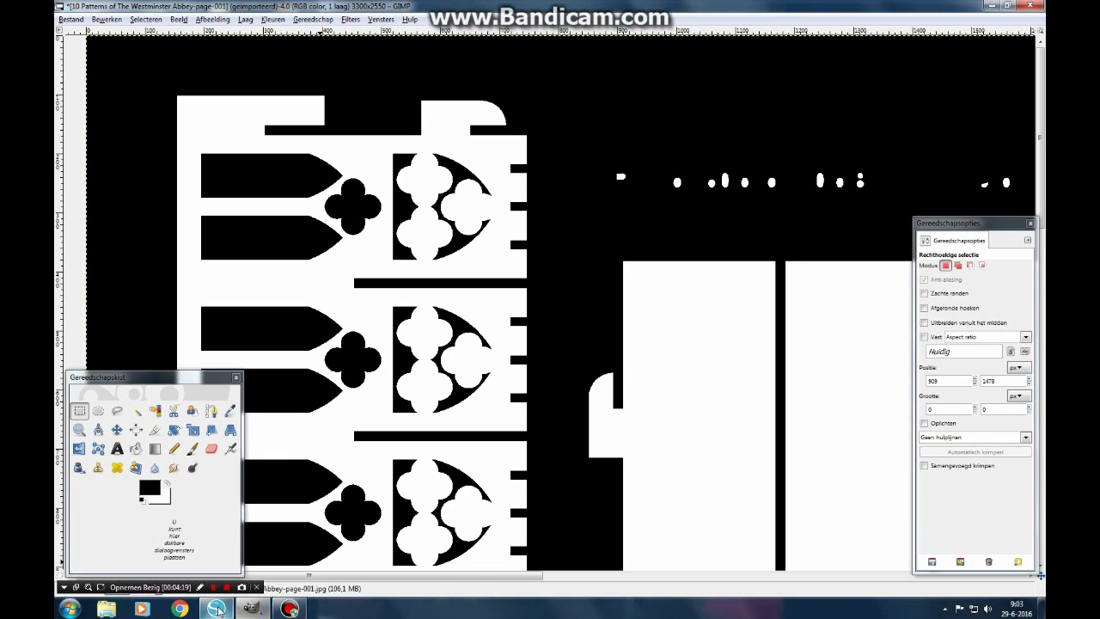
Load the inverted pattern page onto the Silhouette Studio mat and zoom in on the large white piece
left_click(216, 608)
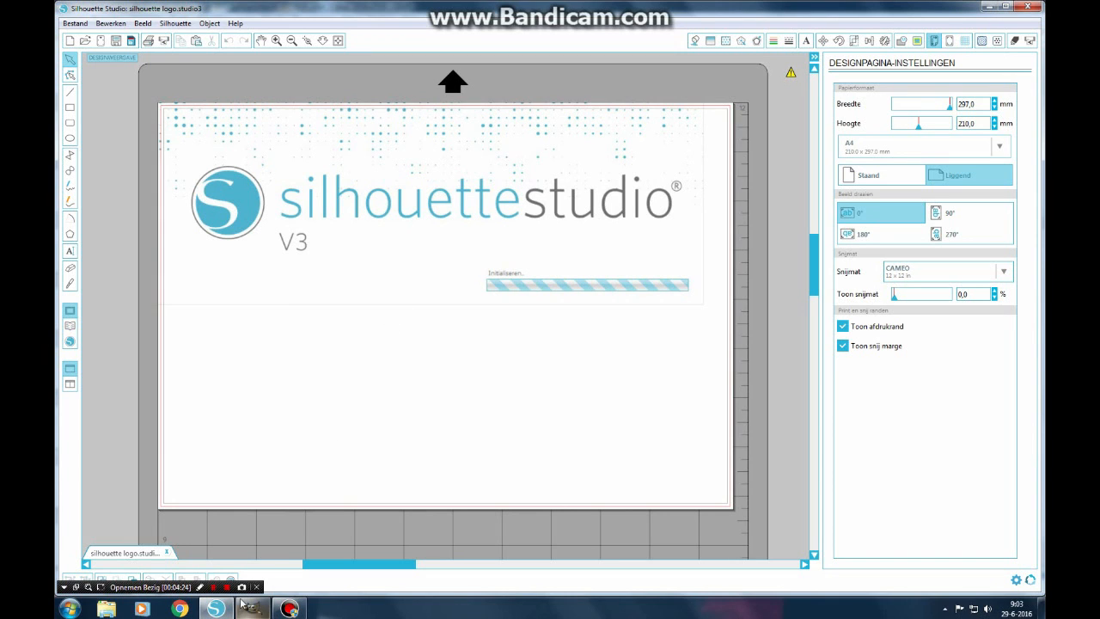
left_click(213, 588)
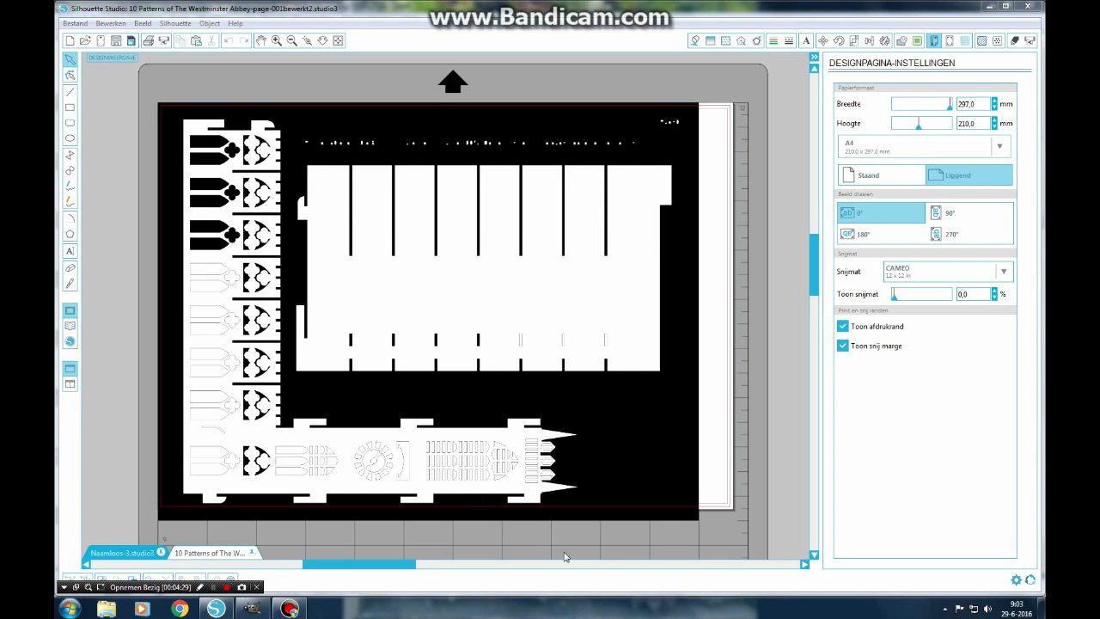
mouse_move(89, 31)
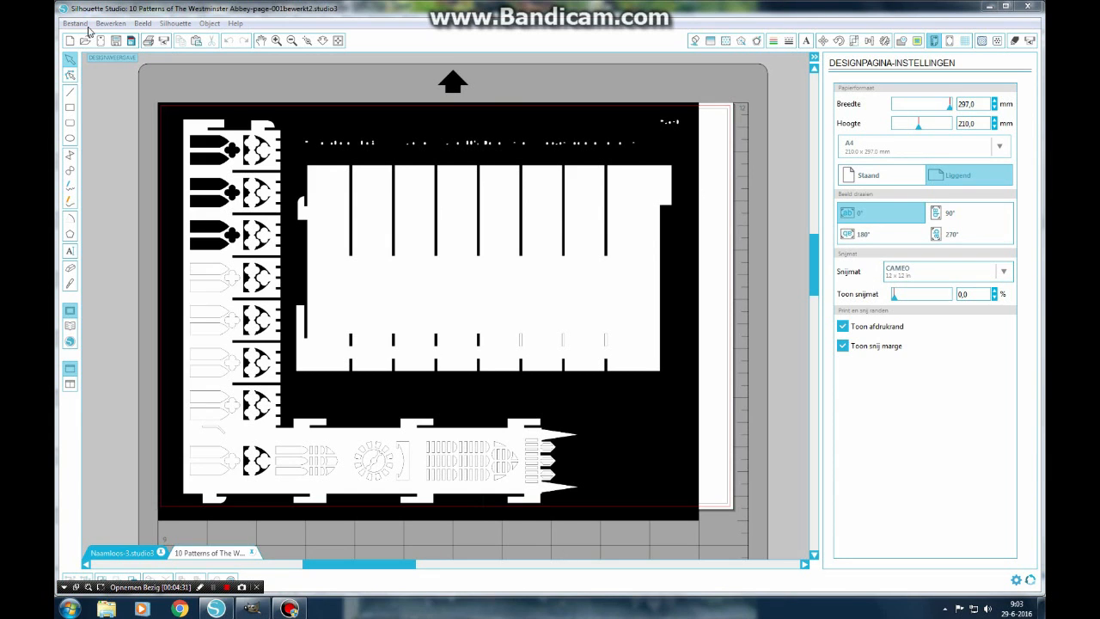
left_click(74, 24)
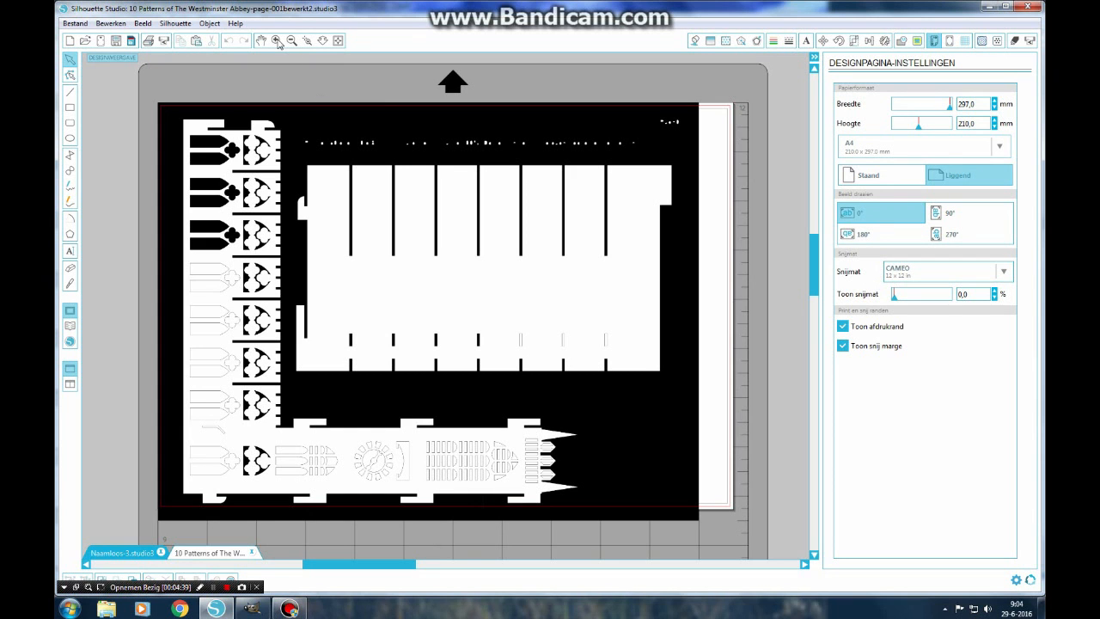
left_click(275, 41)
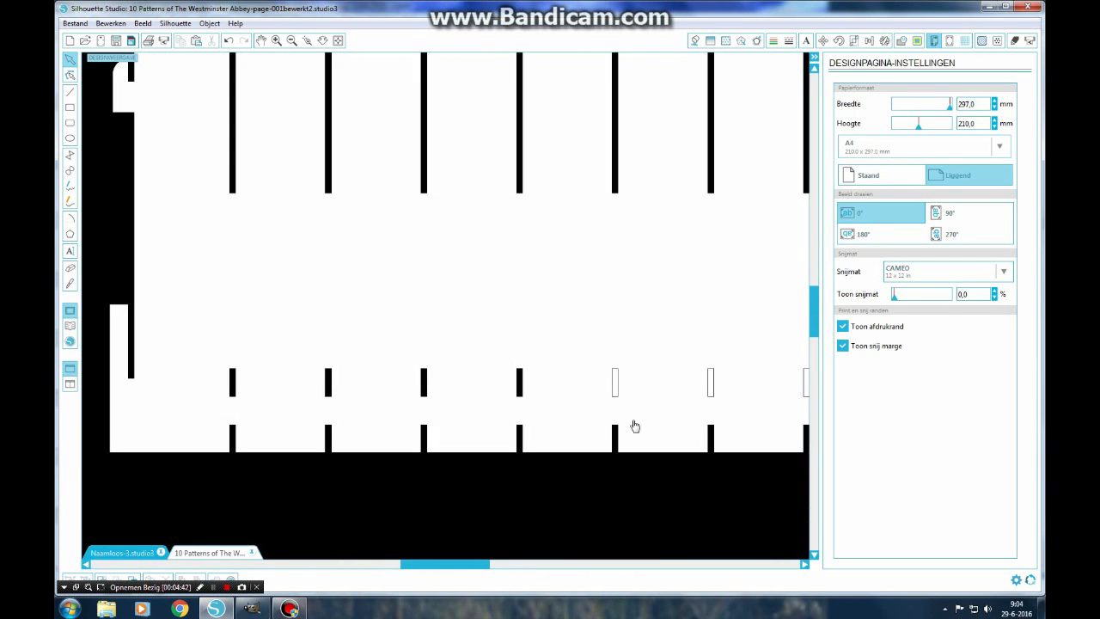
mouse_move(715, 394)
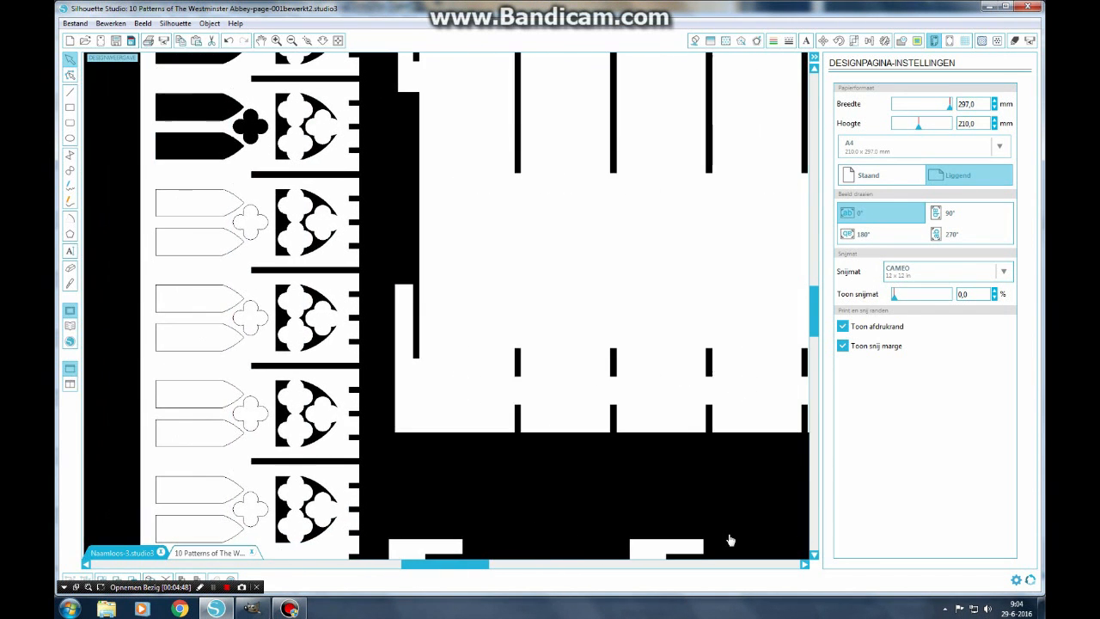
mouse_move(421, 498)
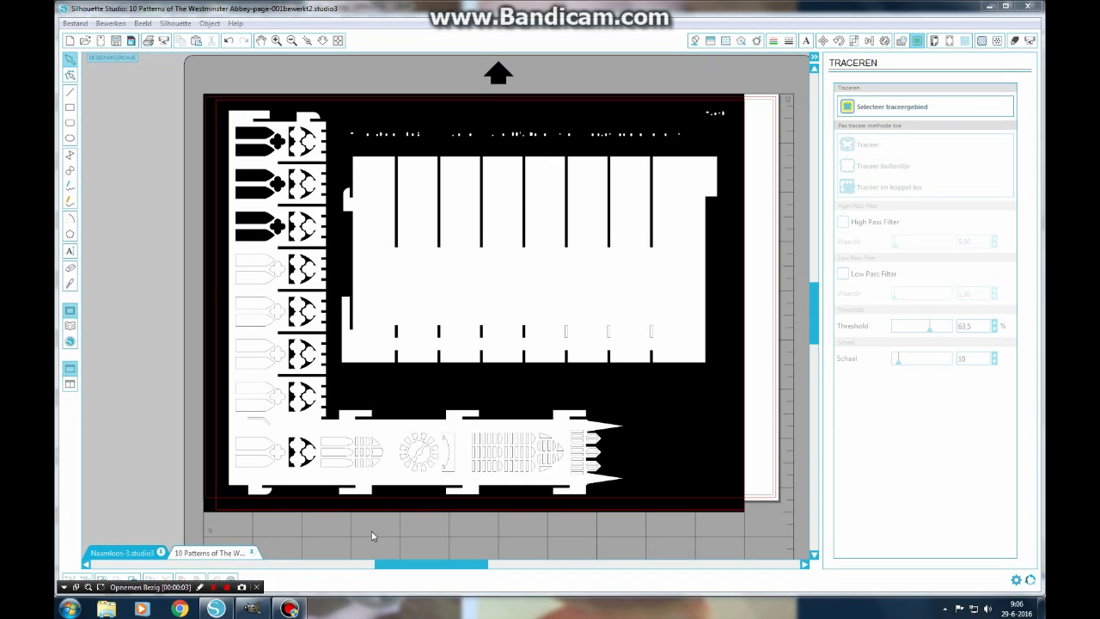
mouse_move(396, 442)
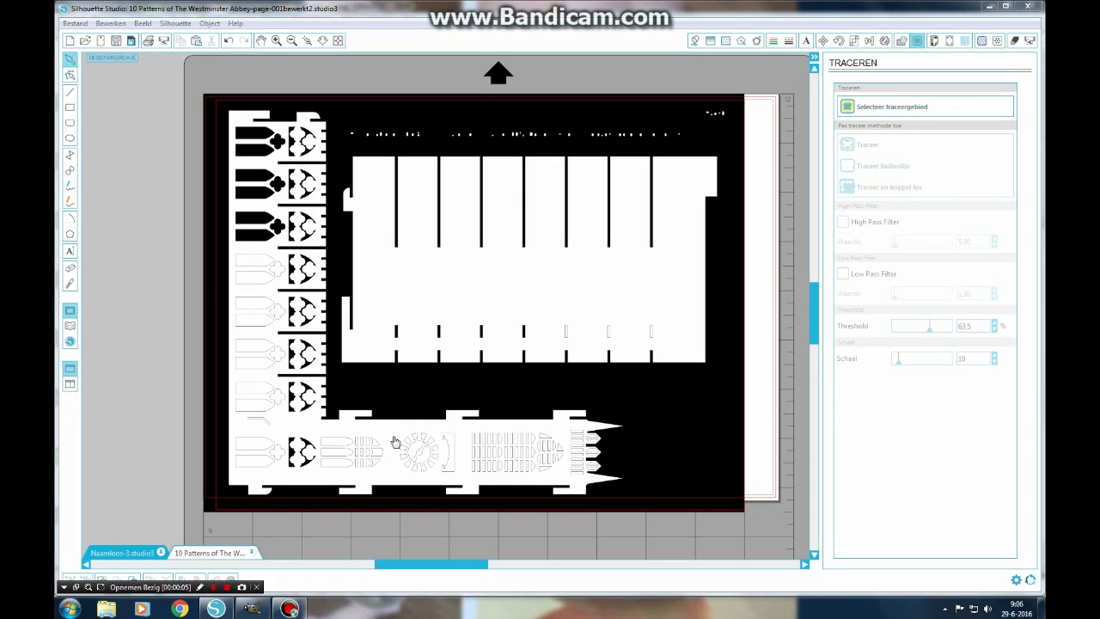
Select a trace area rectangle covering the entire pattern image for a yellow preview
left_click(209, 24)
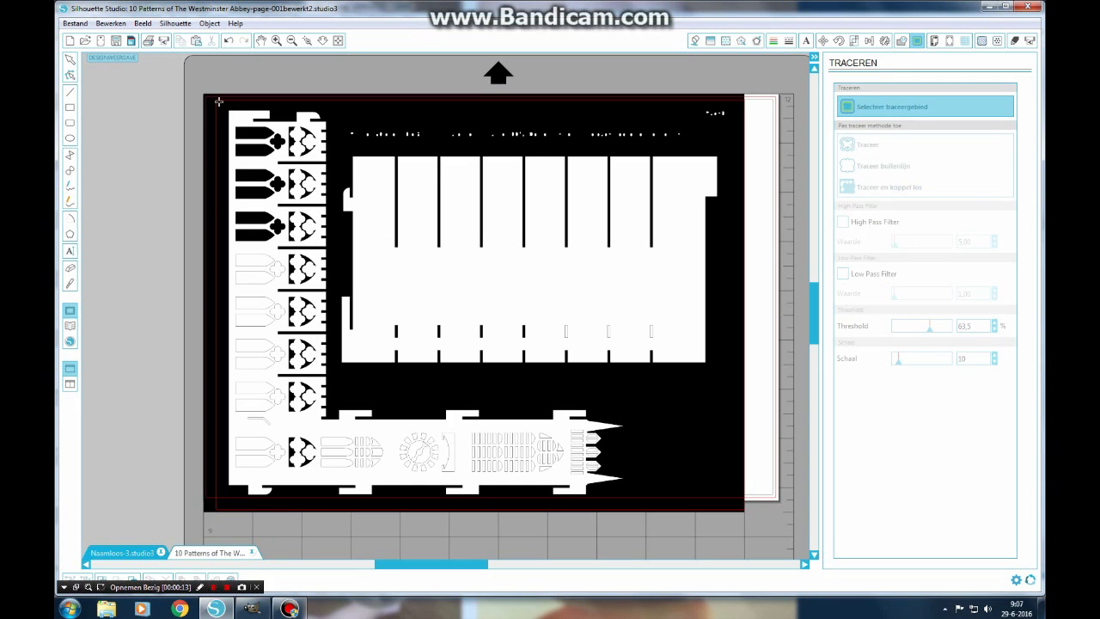
left_click_drag(220, 102, 275, 402)
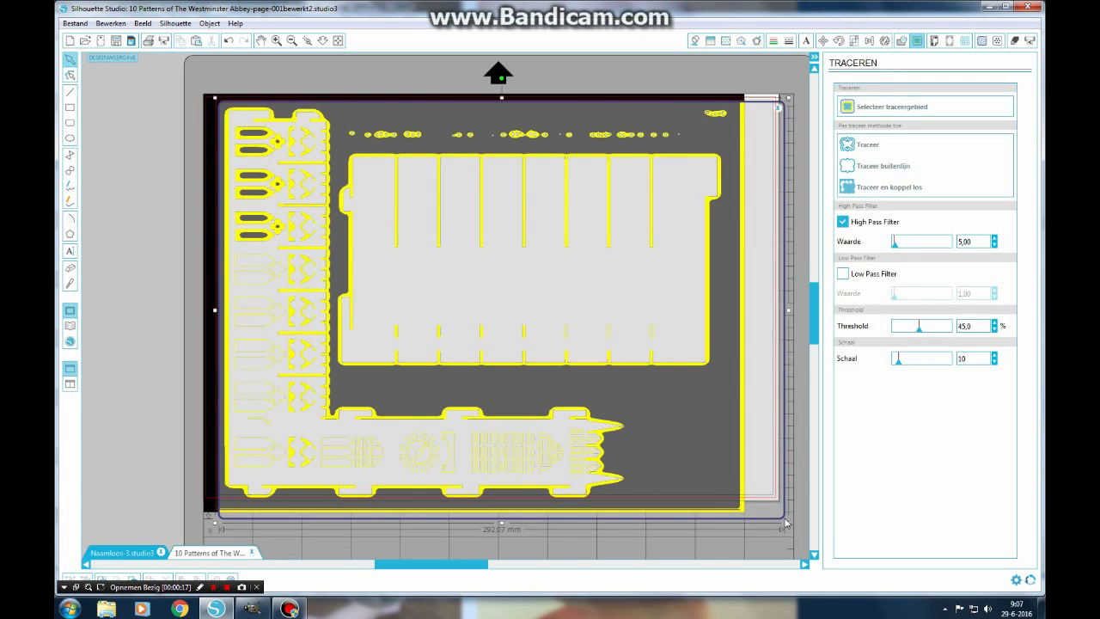
Disable the High Pass Filter and adjust the trace threshold to around 60-75%
left_click(842, 221)
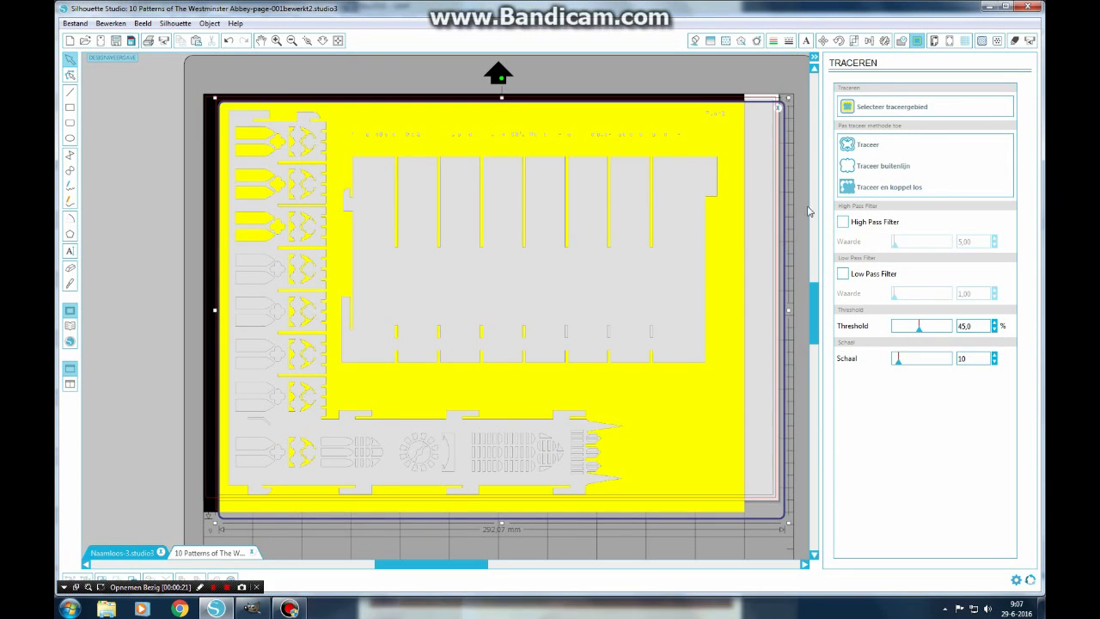
mouse_move(687, 155)
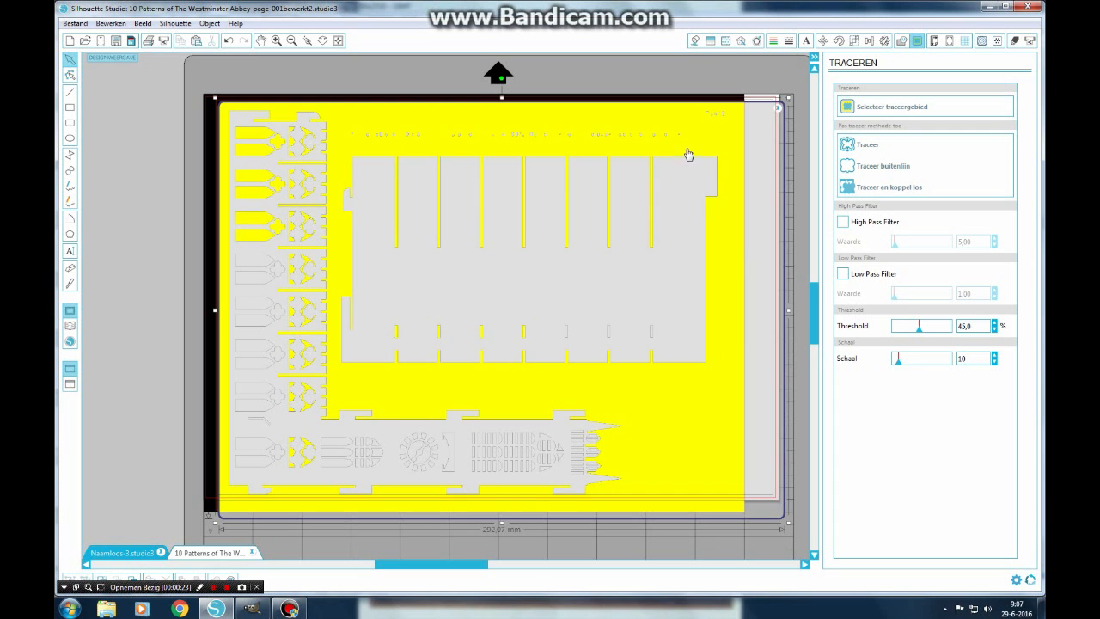
mouse_move(375, 84)
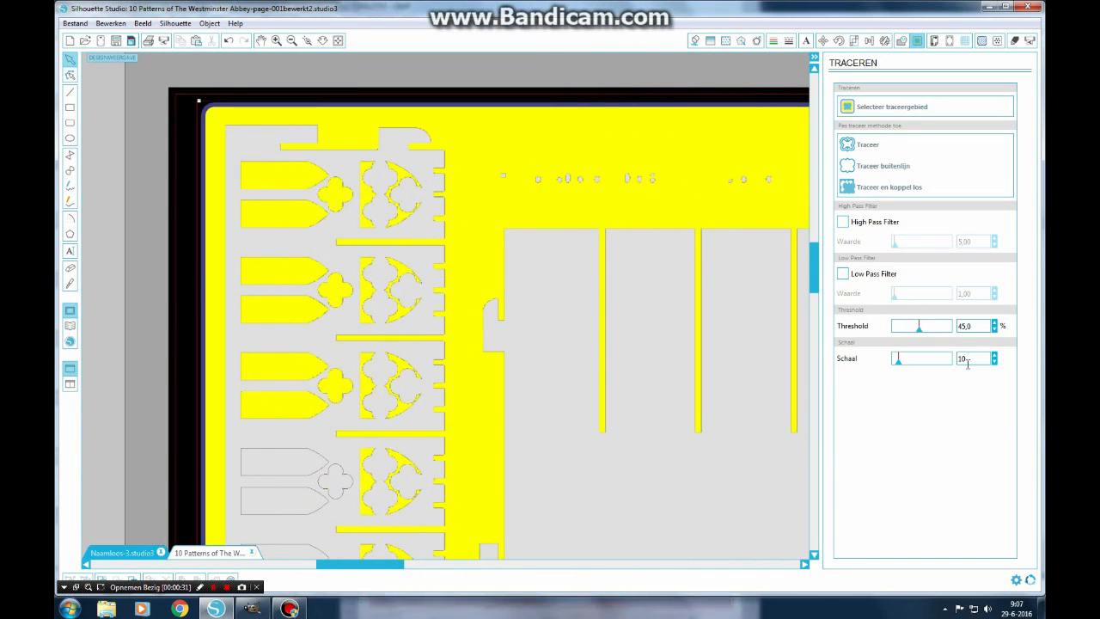
mouse_move(919, 330)
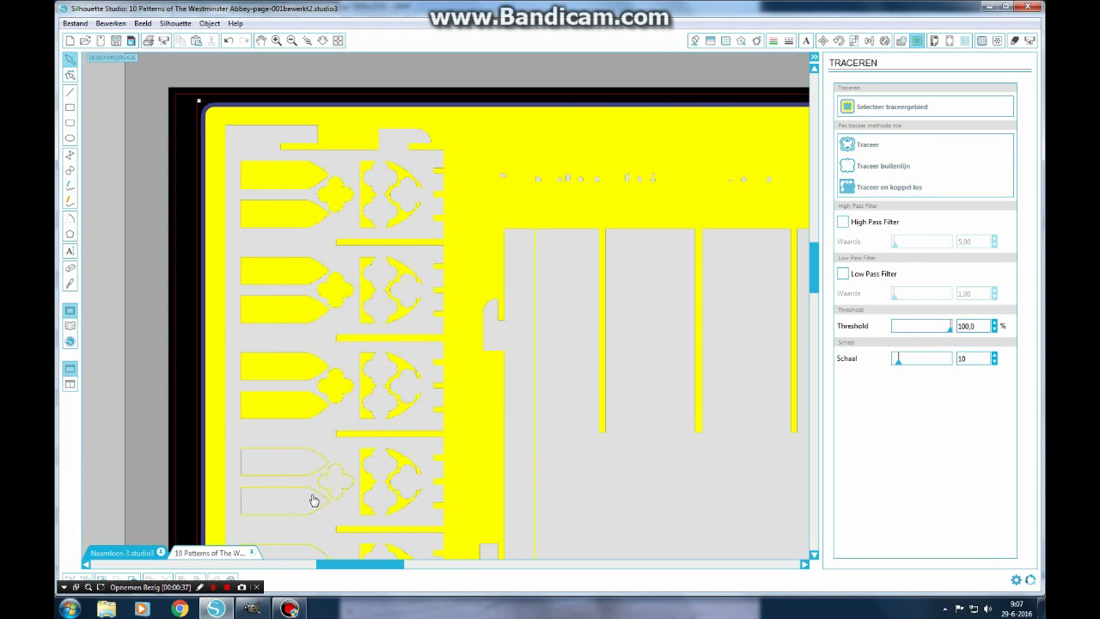
mouse_move(303, 512)
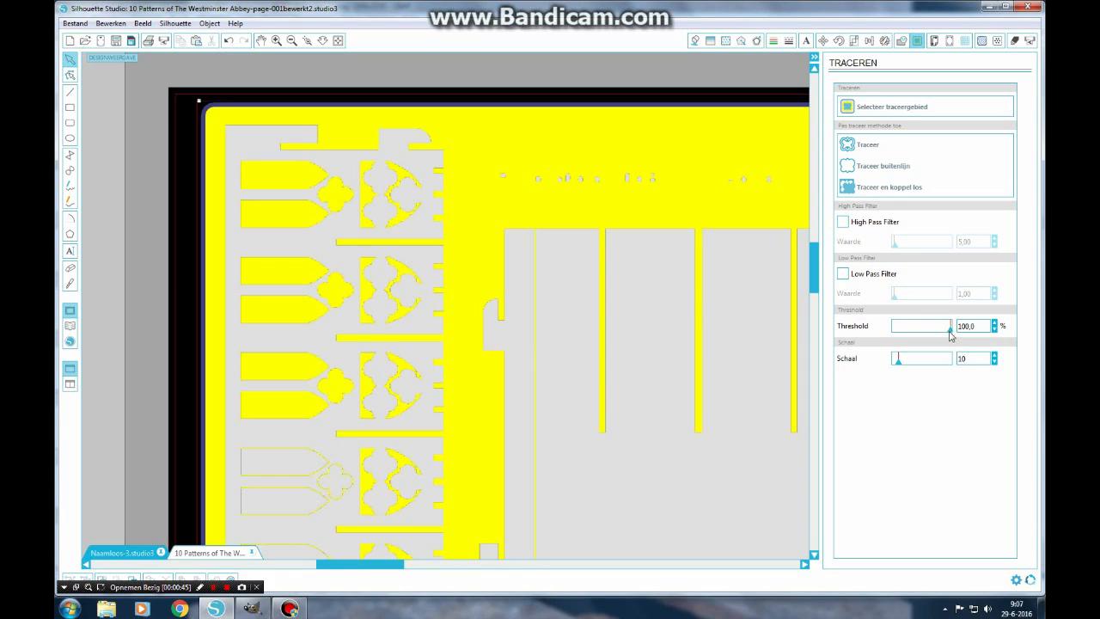
left_click_drag(945, 327, 932, 326)
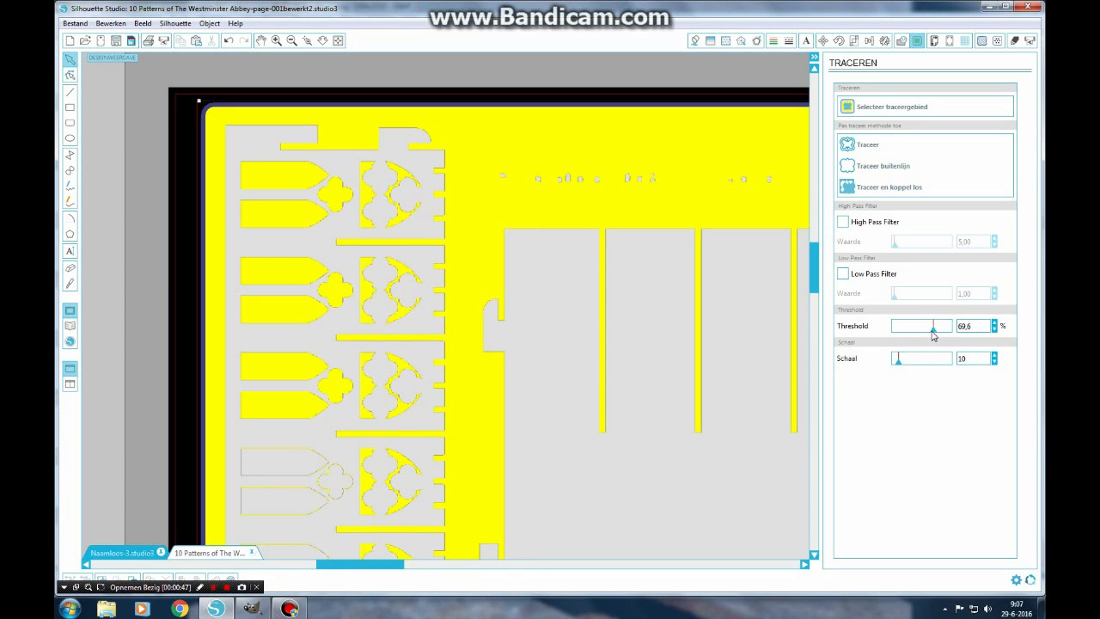
left_click_drag(933, 326, 942, 327)
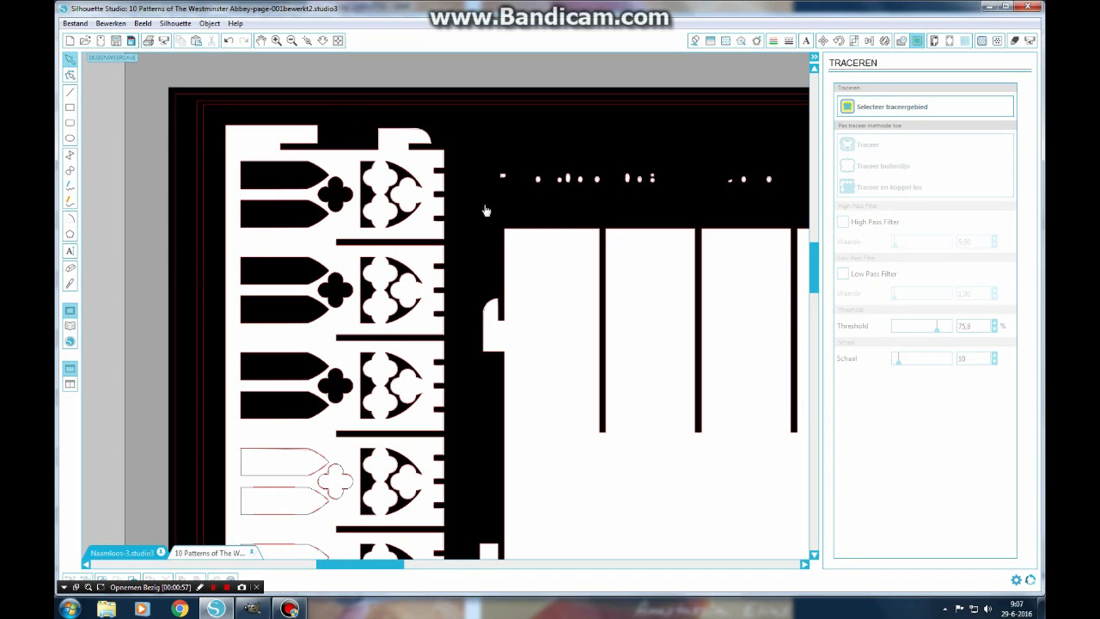
mouse_move(471, 148)
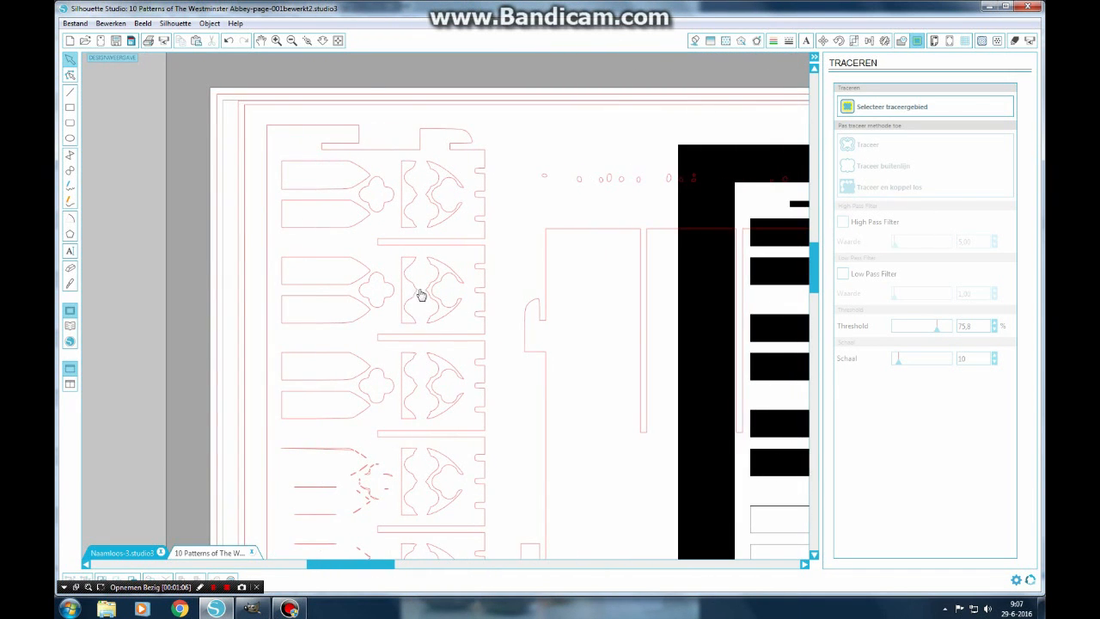
mouse_move(258, 243)
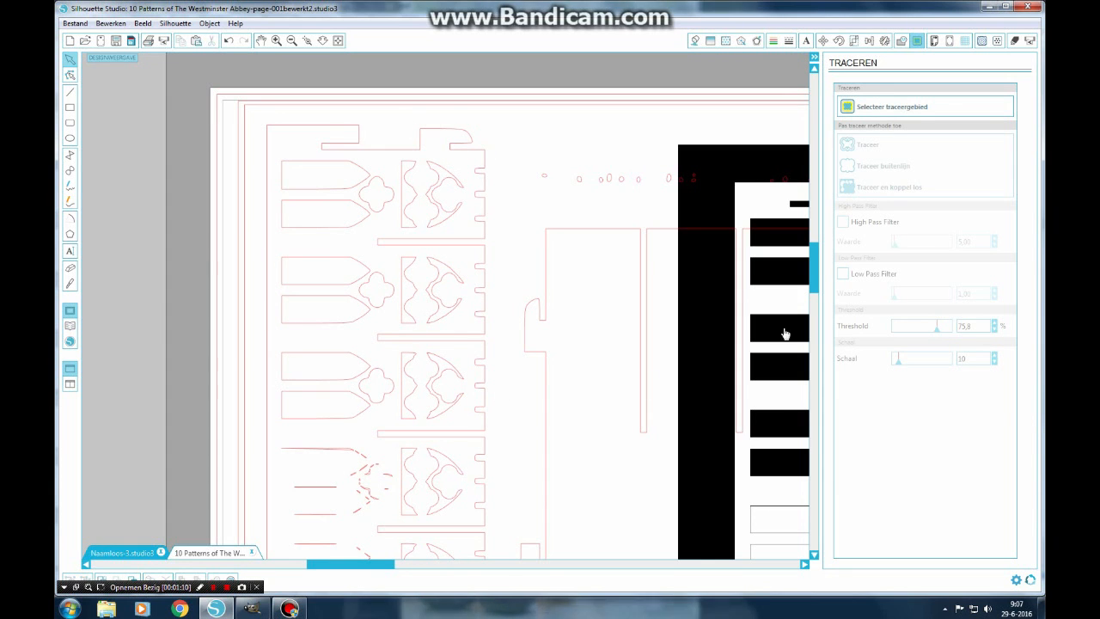
Trace the pattern into red cut lines and inspect the fragmented outlines on unfilled pieces
scroll("down", 3)
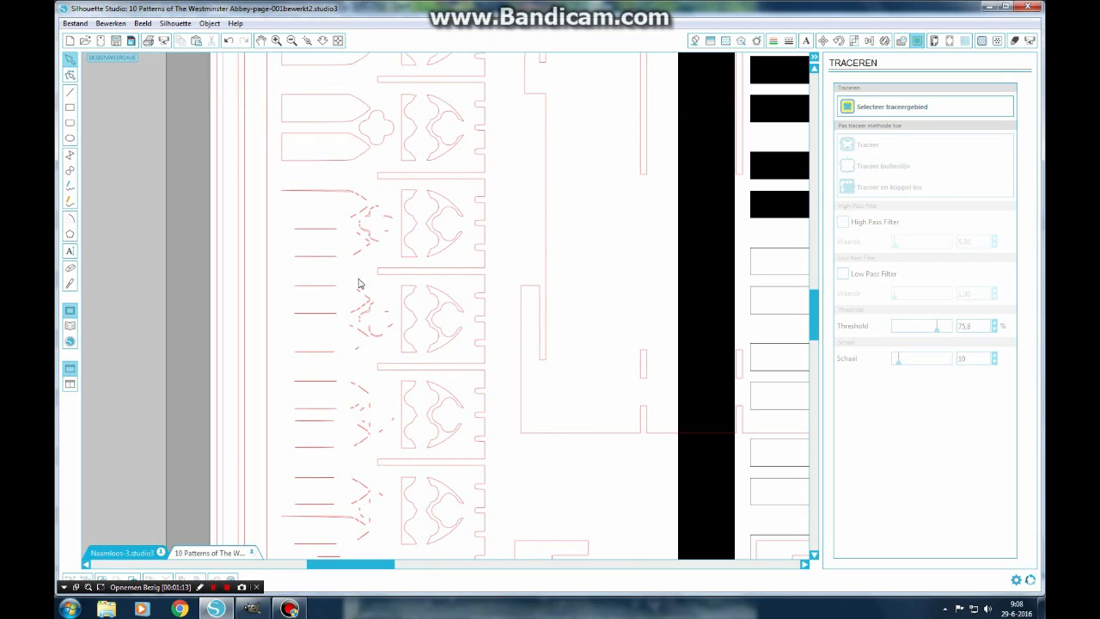
mouse_move(447, 302)
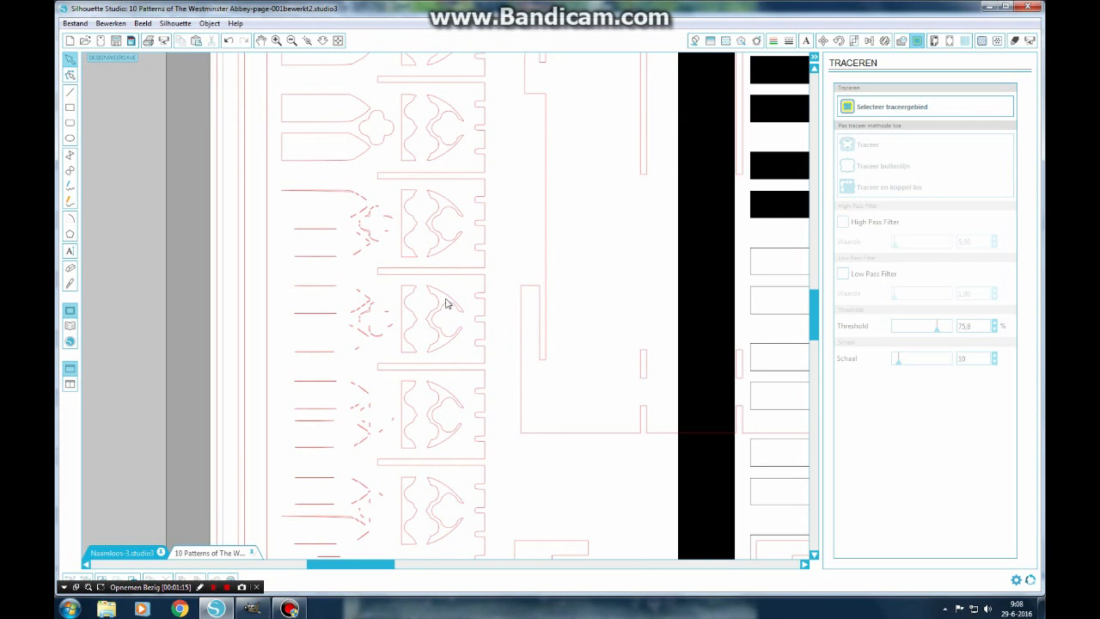